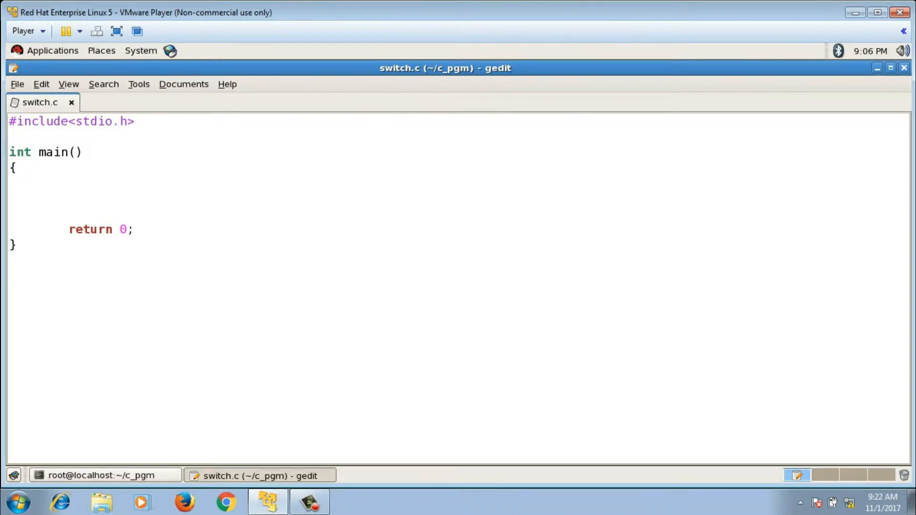
Step: Declare int i=3 and open a switch(i) block with braces
{"action": "type", "text": "int i=3;"}
{"action": "type", "text": "sw"}
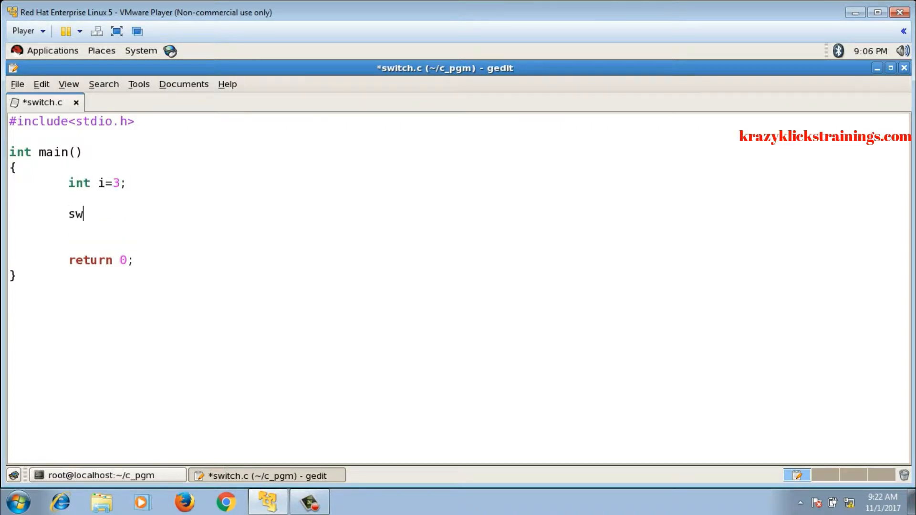
{"action": "type", "text": "itch()"}
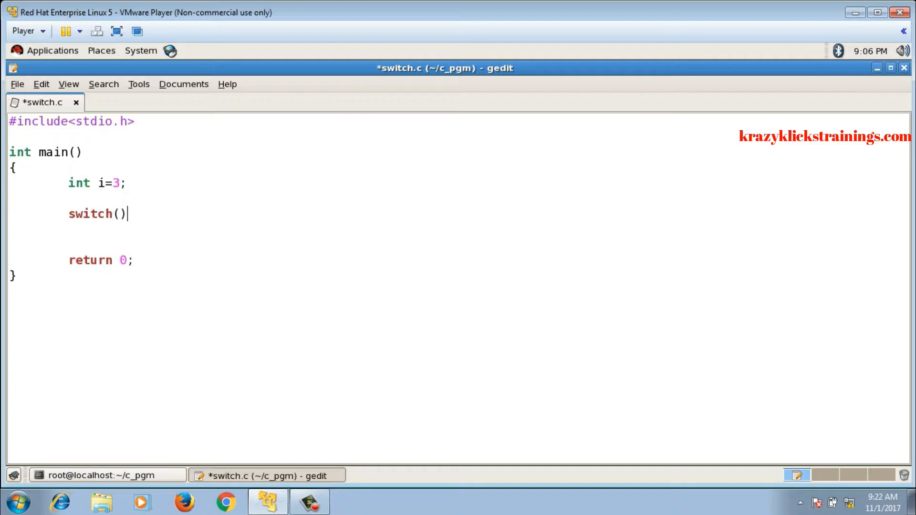
{"action": "type", "text": "i"}
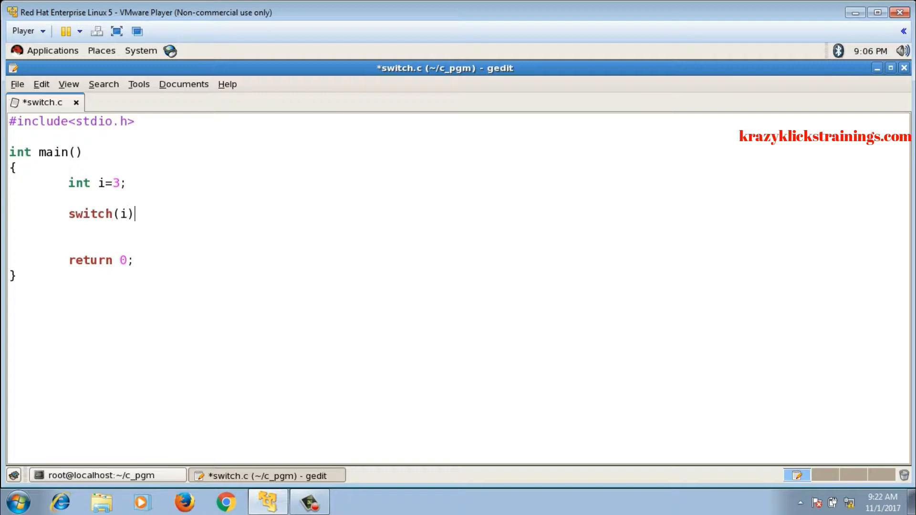
{"action": "type", "text": "{"}
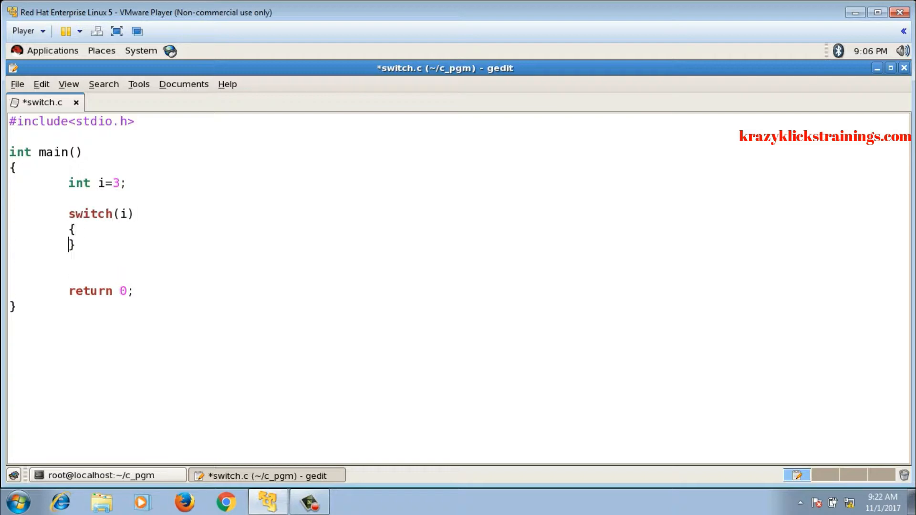
{"action": "key", "text": "Return"}
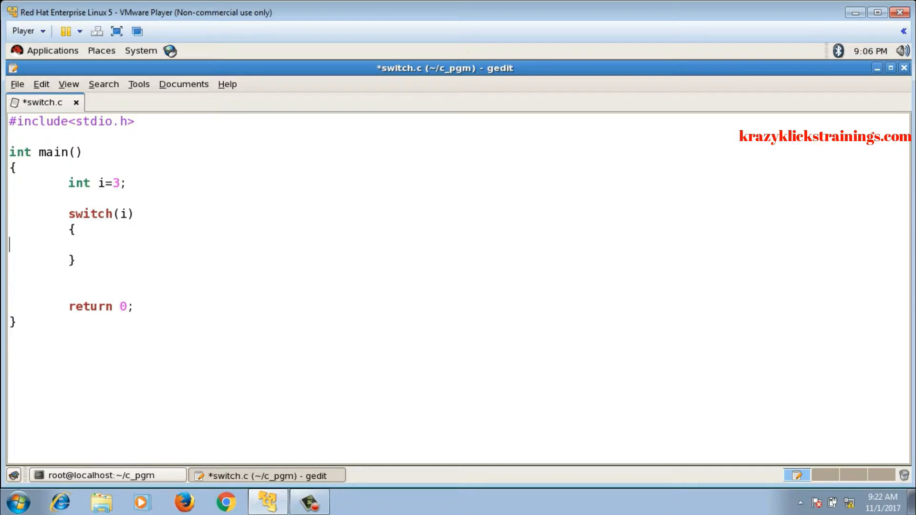
Step: Add empty case 1:, case 2: and case 3: labels inside the switch body
{"action": "left_click", "coordinate": [126, 244]}
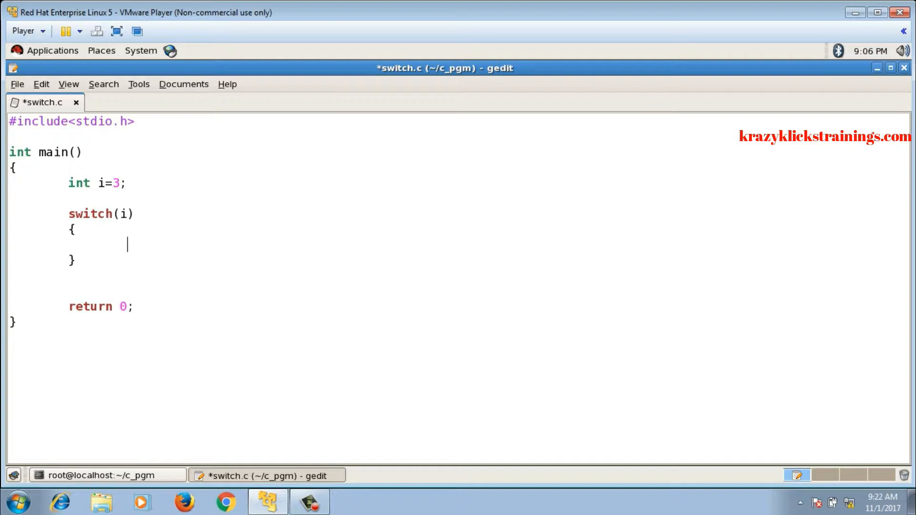
{"action": "type", "text": "case 1:"}
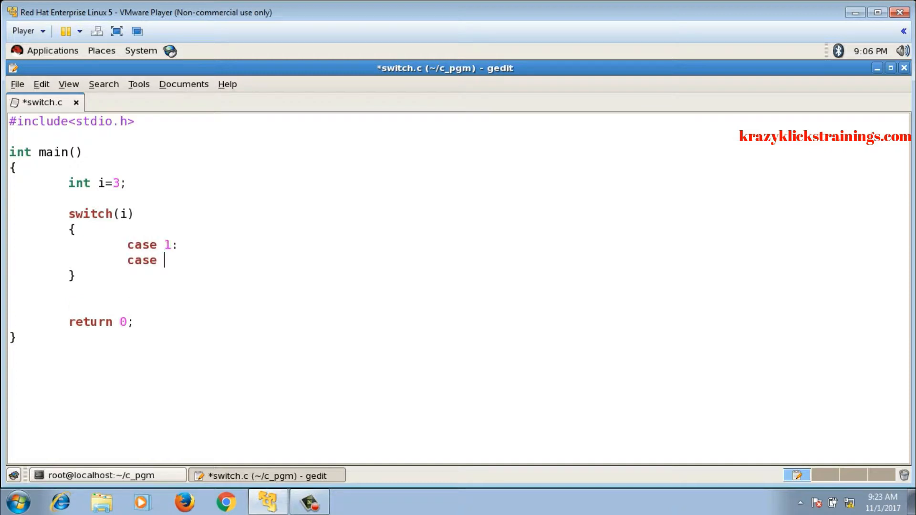
{"action": "type", "text": "2:"}
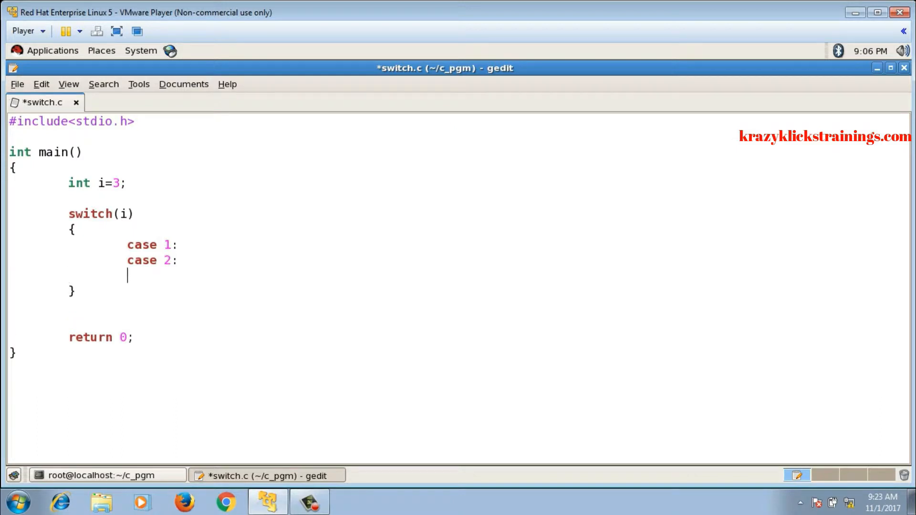
{"action": "type", "text": "case 3"}
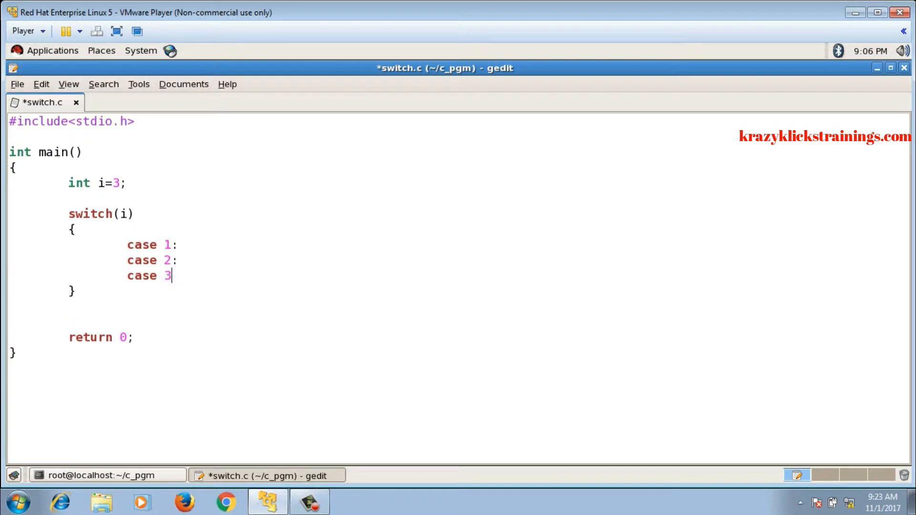
{"action": "key", "text": "enter"}
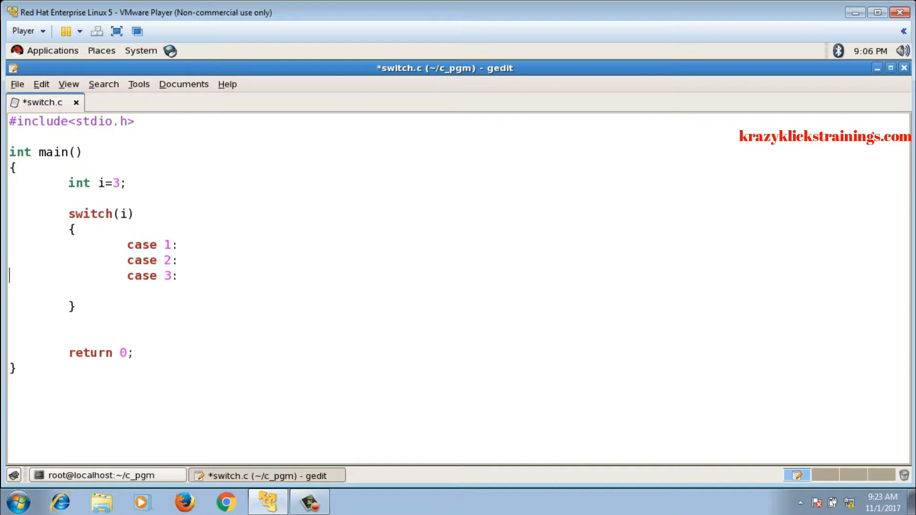
Step: Write printf("One"); under case 1
{"action": "key", "text": "Return"}
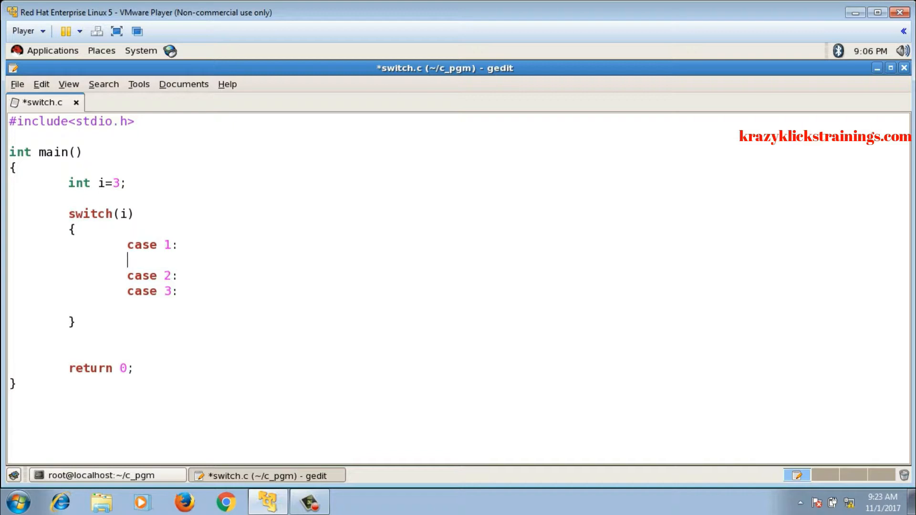
{"action": "type", "text": "printf(\");"}
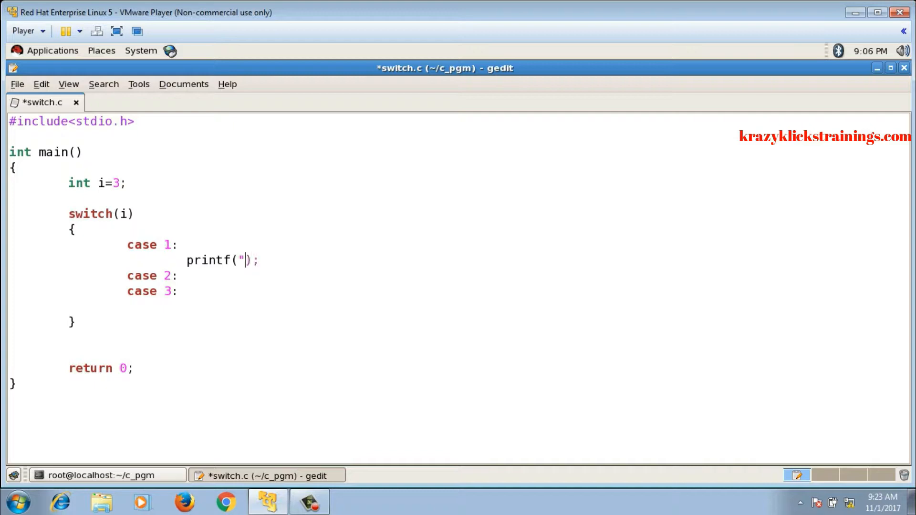
{"action": "type", "text": "One"}
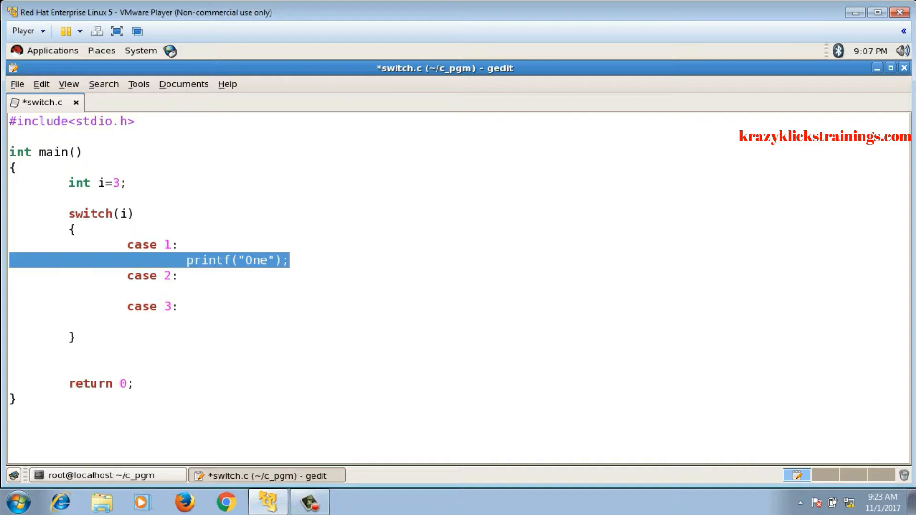
{"action": "type", "text": "printf(\"One\");"}
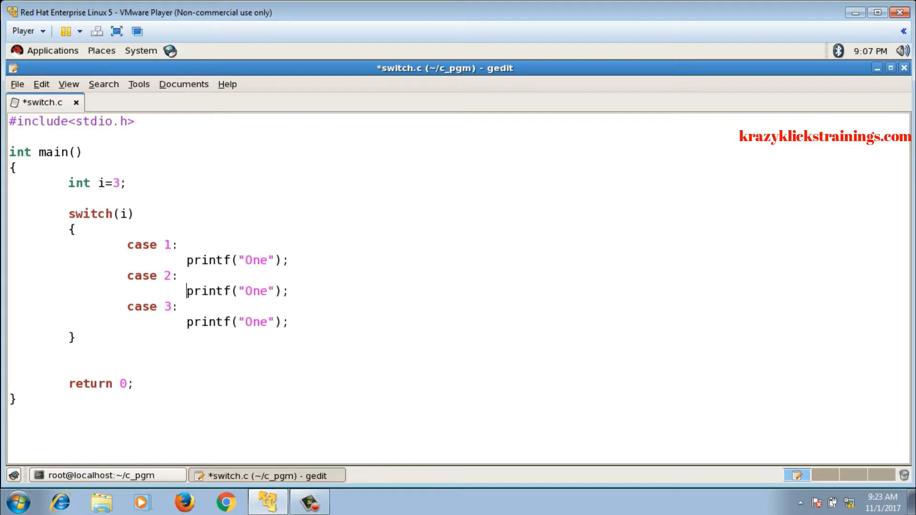
Step: Add \n to the messages and edit the copies to print Two and Three
{"action": "left_click", "coordinate": [180, 275]}
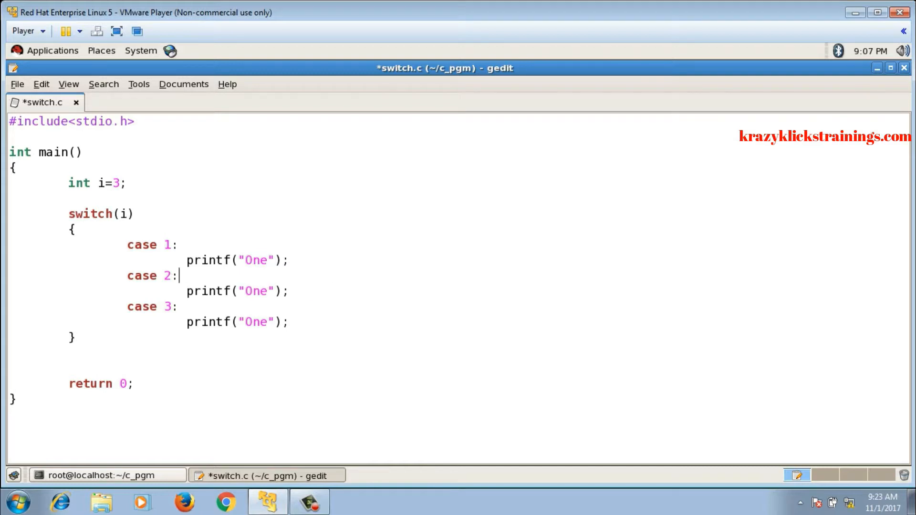
{"action": "type", "text": "\\n"}
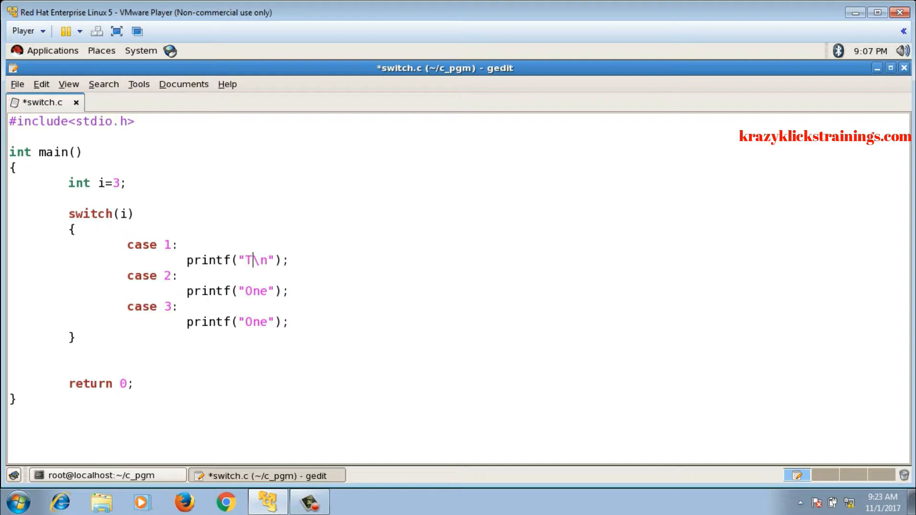
{"action": "type", "text": "wo"}
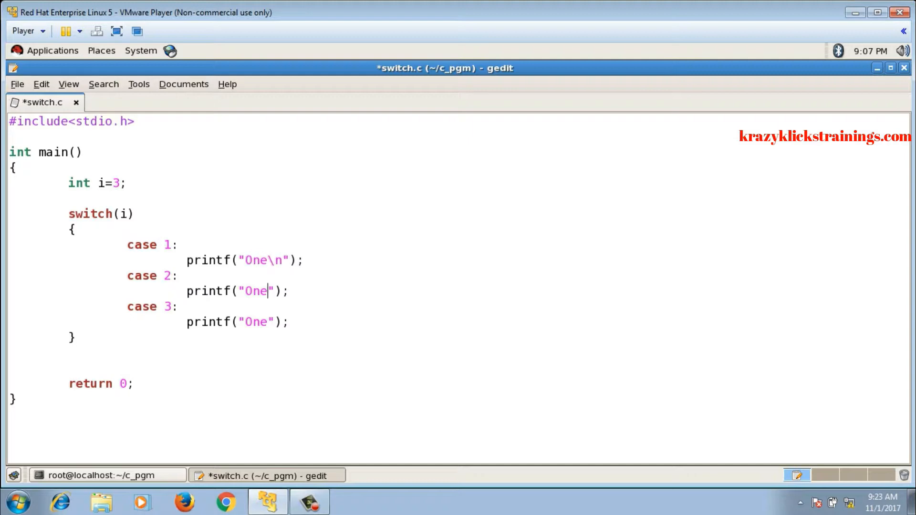
{"action": "type", "text": "Tw"}
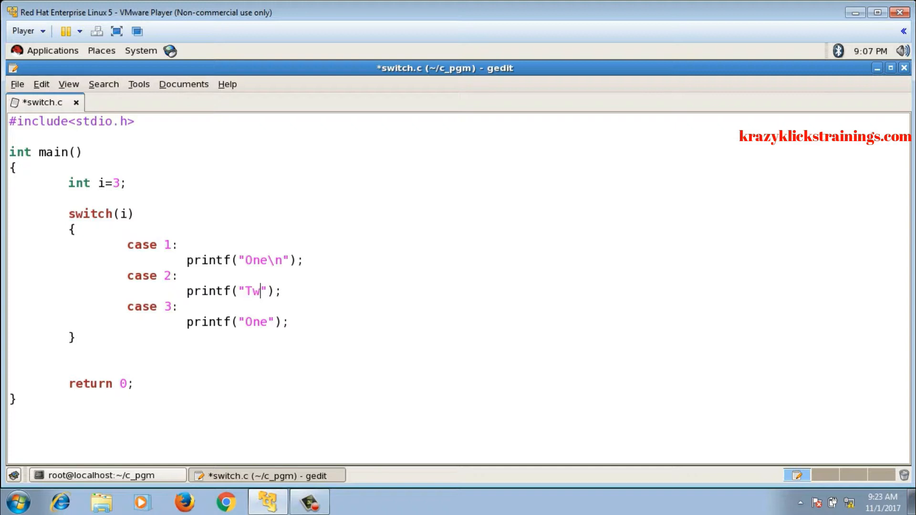
{"action": "type", "text": "o\\n"}
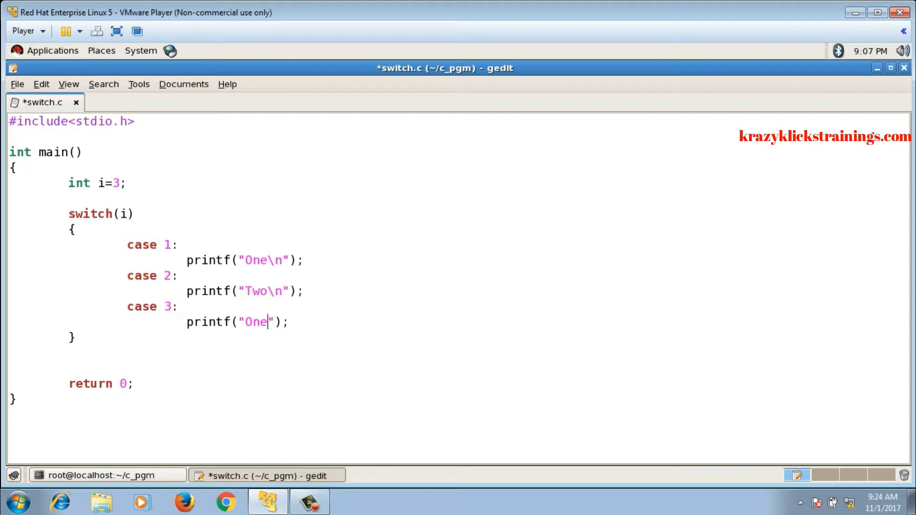
{"action": "type", "text": "Thre"}
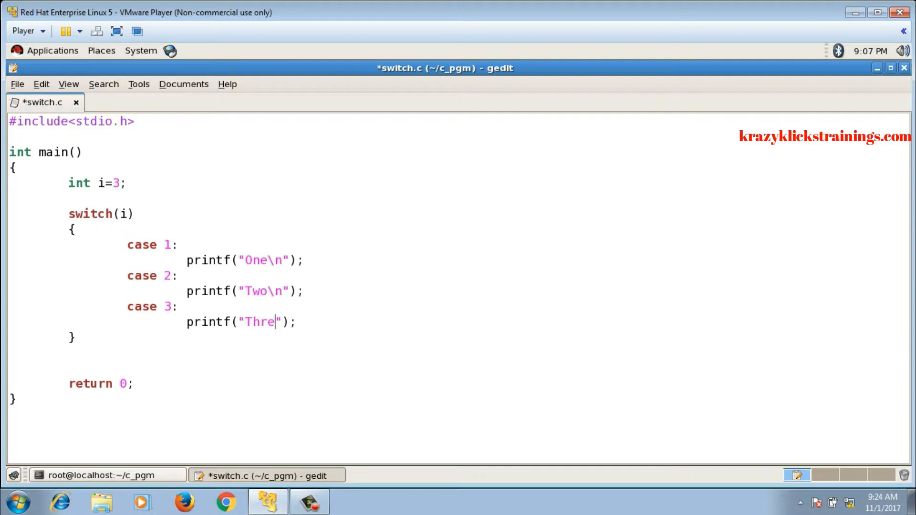
{"action": "type", "text": "e\\n"}
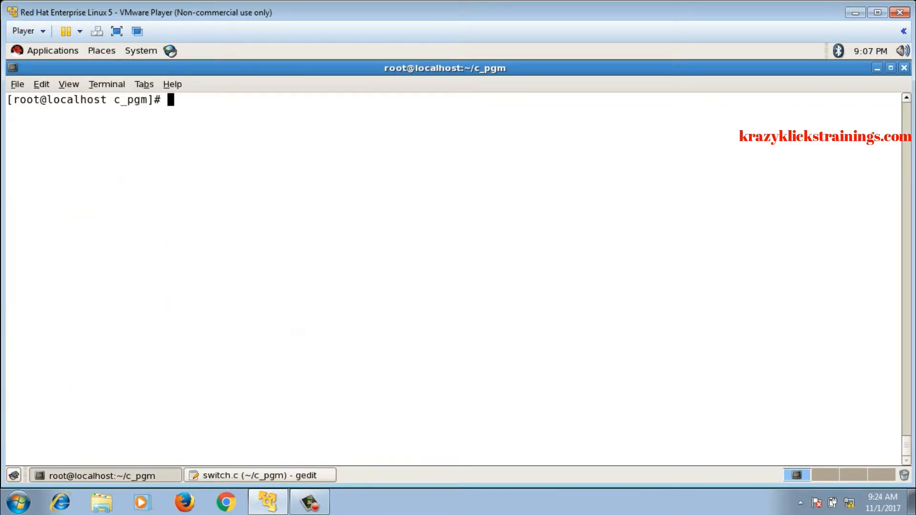
Step: Compile switch.c with gcc, run it to print Three, and return to gedit
{"action": "type", "text": "gcc switch.c"}
{"action": "type", "text": "./a.out"}
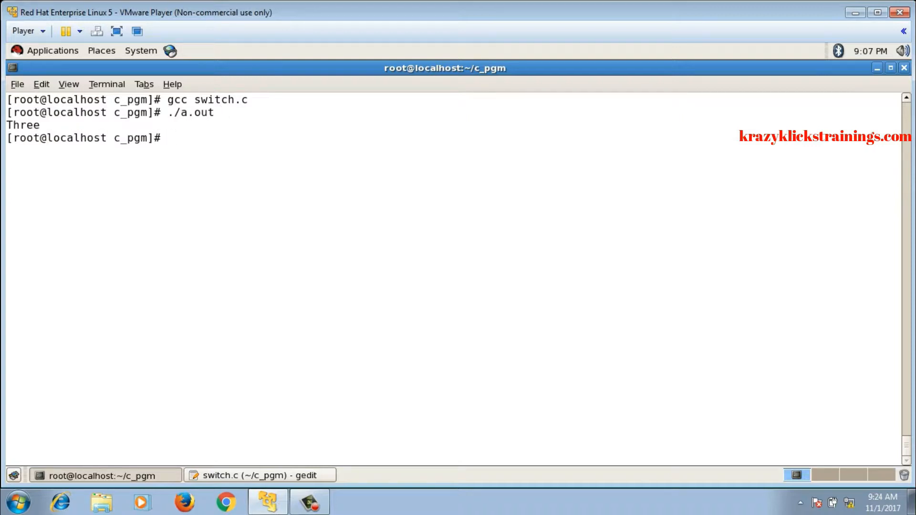
{"action": "left_click", "coordinate": [258, 476]}
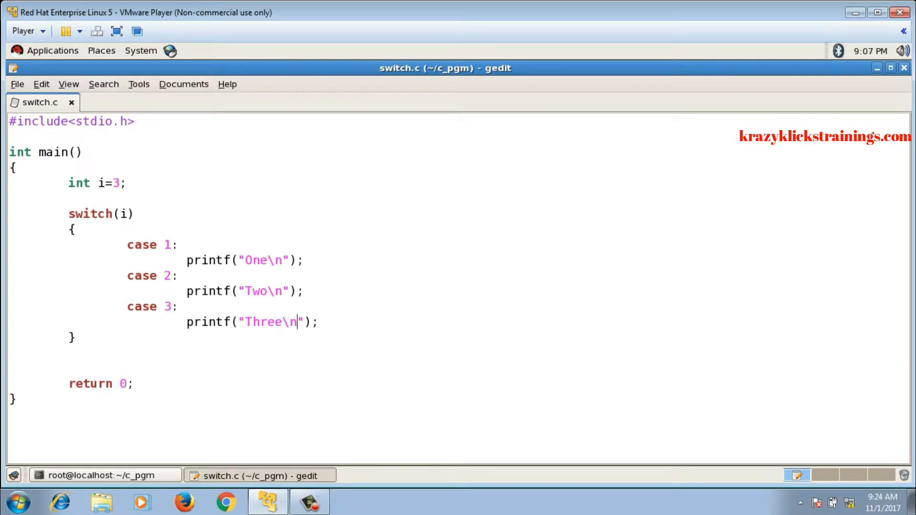
Step: Change i from 3 to 2, then rebuild and rerun to print Two then Three
{"action": "key", "text": "BackSpace"}
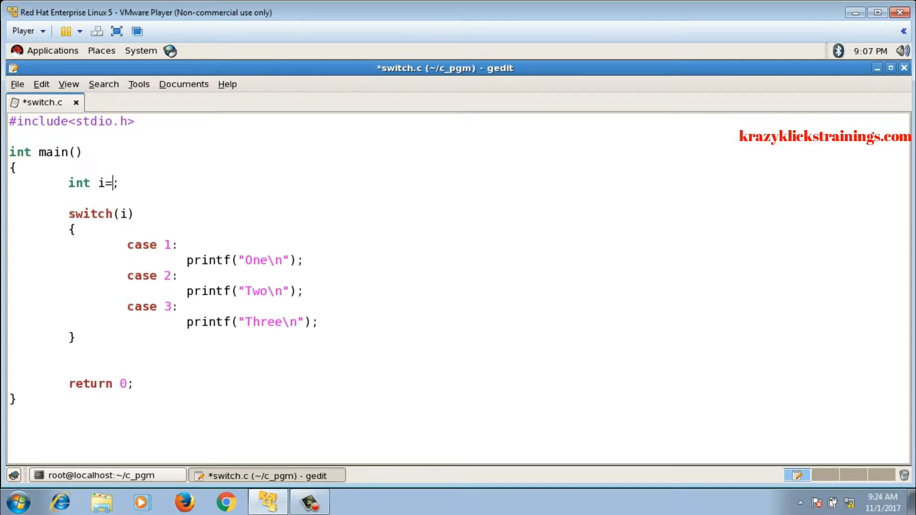
{"action": "left_click", "coordinate": [108, 476]}
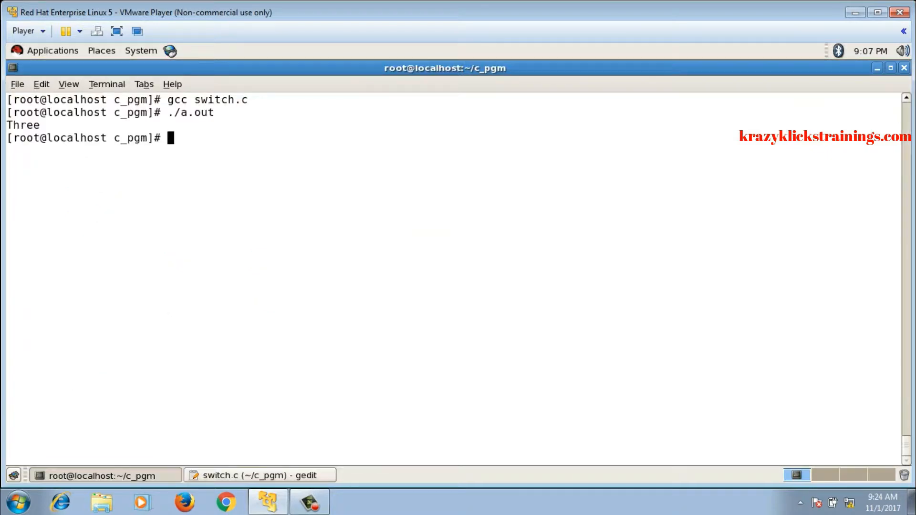
{"action": "key", "text": "Return"}
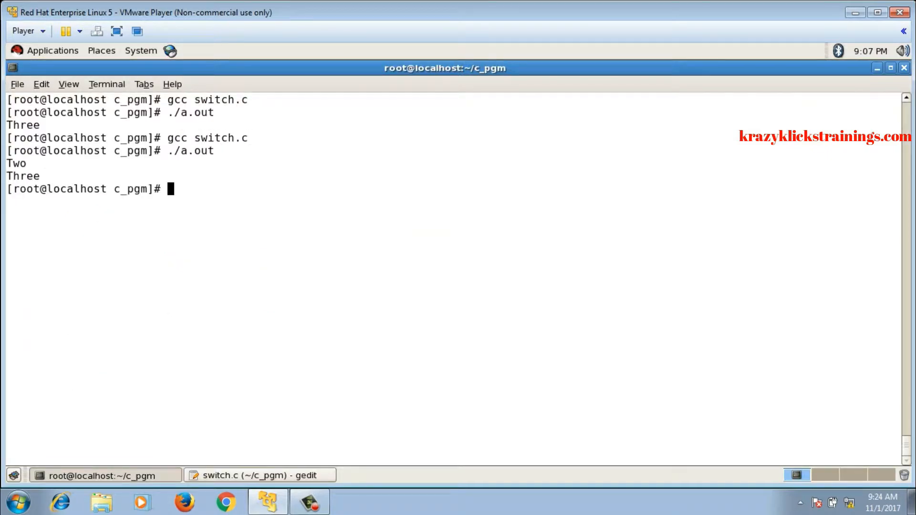
{"action": "left_click", "coordinate": [259, 476]}
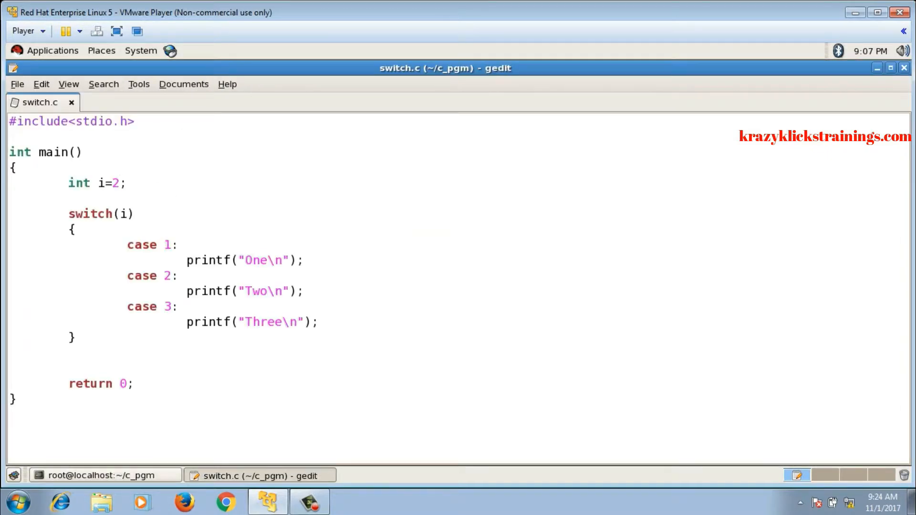
{"action": "left_click", "coordinate": [119, 183]}
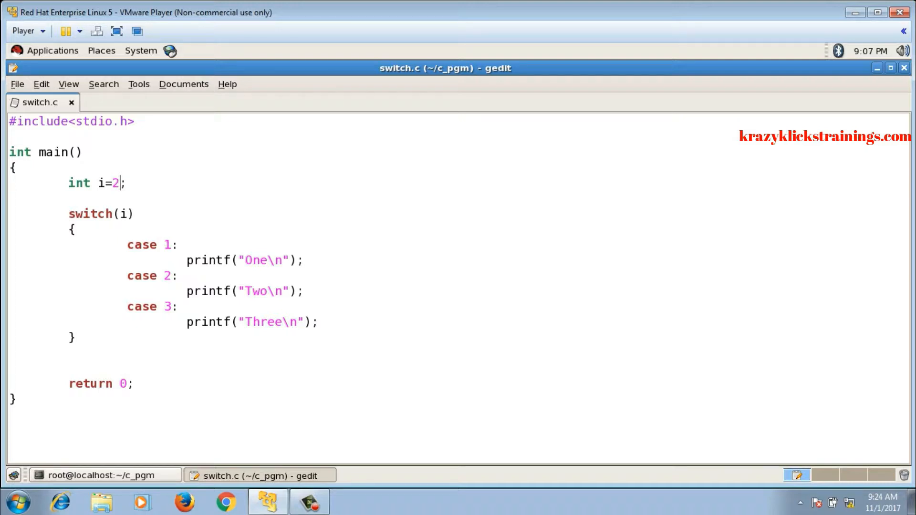
{"action": "left_click", "coordinate": [127, 276]}
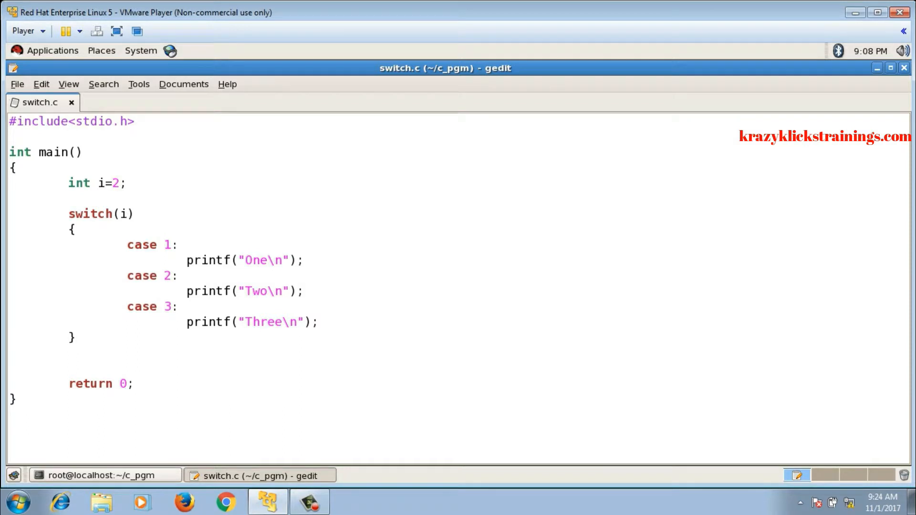
{"action": "left_click", "coordinate": [76, 337]}
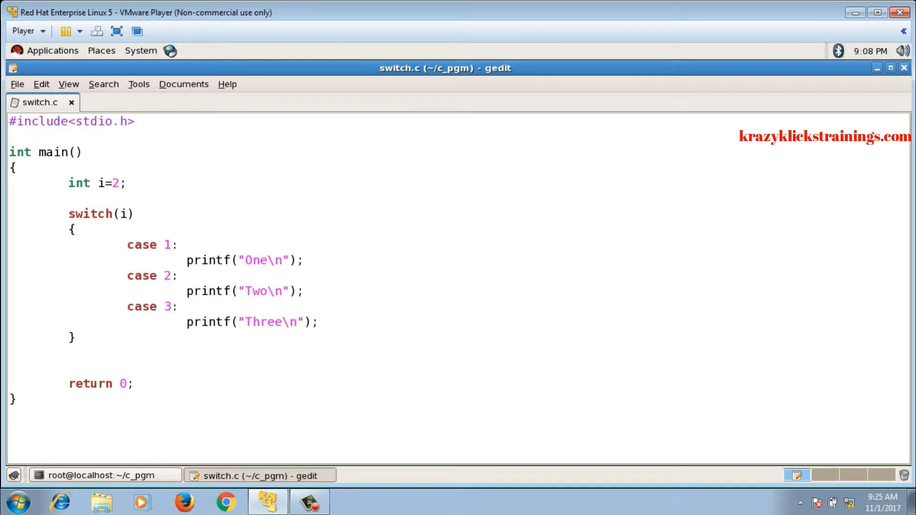
Step: Add break; after the case 2 printf and rebuild so only Two prints
{"action": "left_click", "coordinate": [76, 338]}
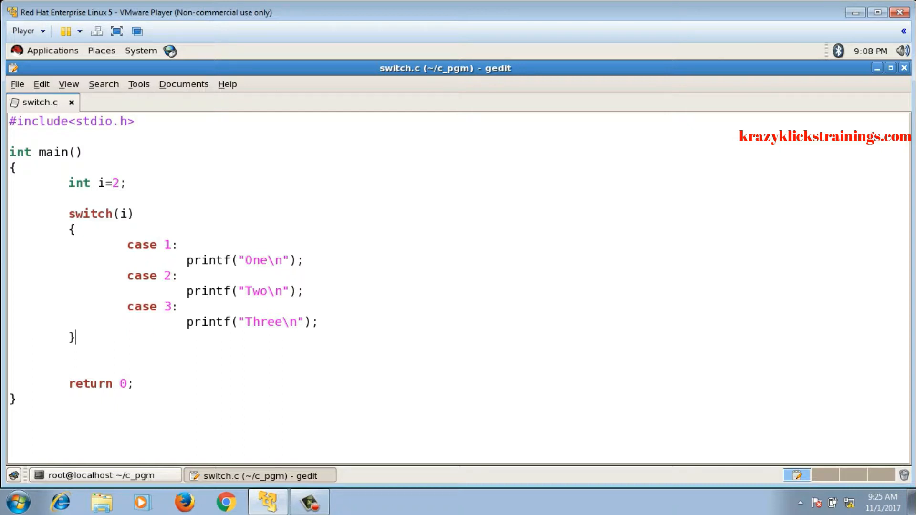
{"action": "key", "text": "Return"}
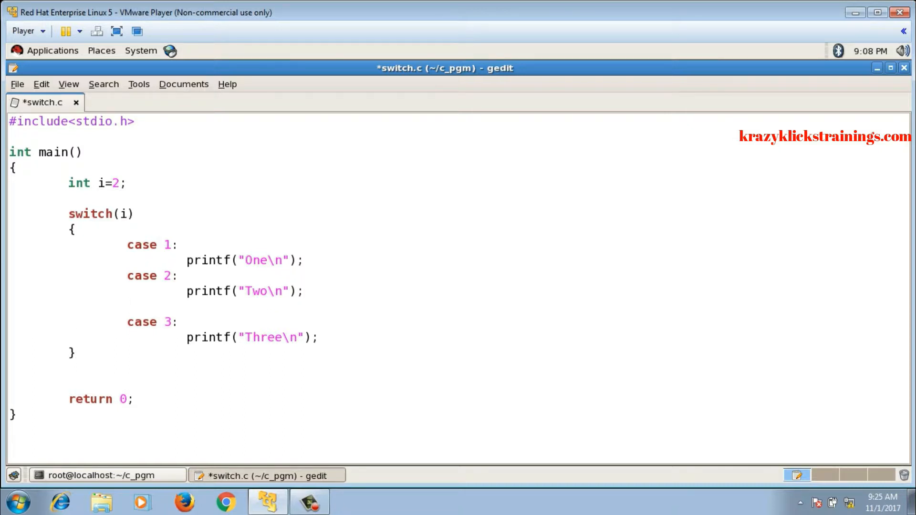
{"action": "type", "text": "break;"}
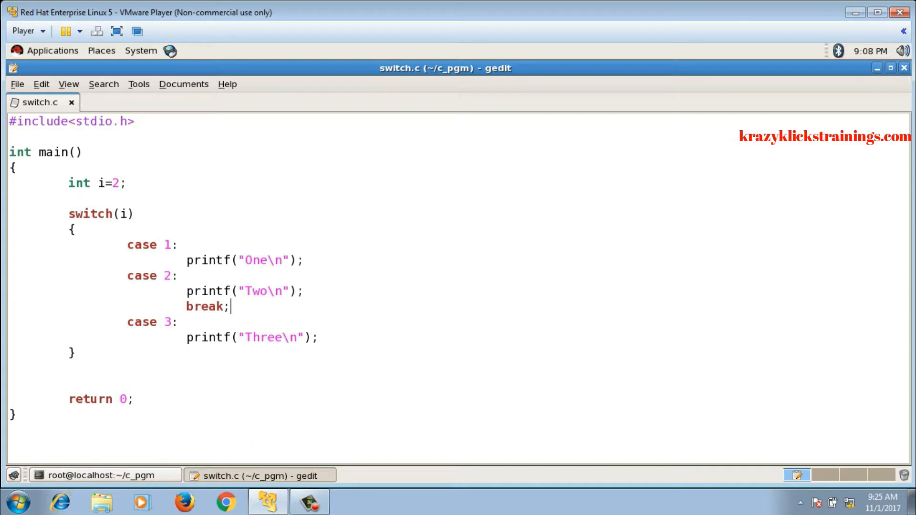
{"action": "left_click", "coordinate": [105, 475]}
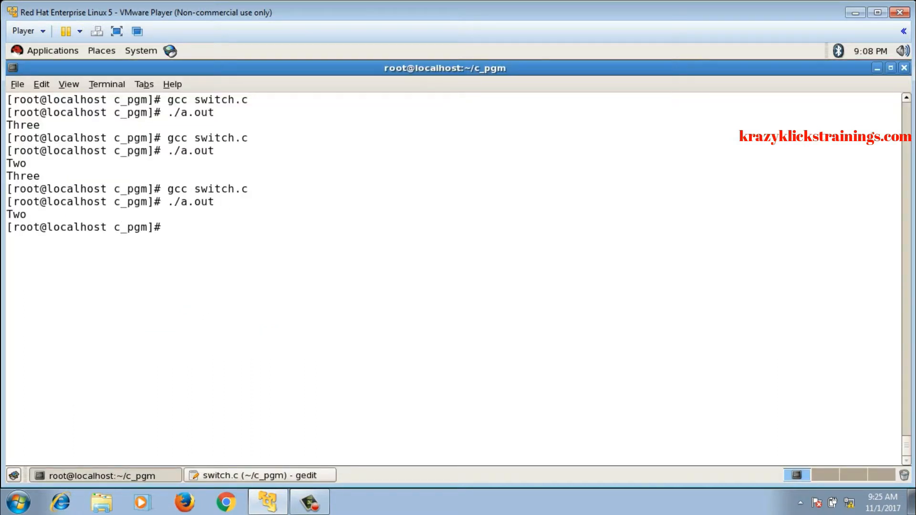
Step: Add break; after the case 1 and case 3 printfs and rebuild
{"action": "left_click", "coordinate": [260, 475]}
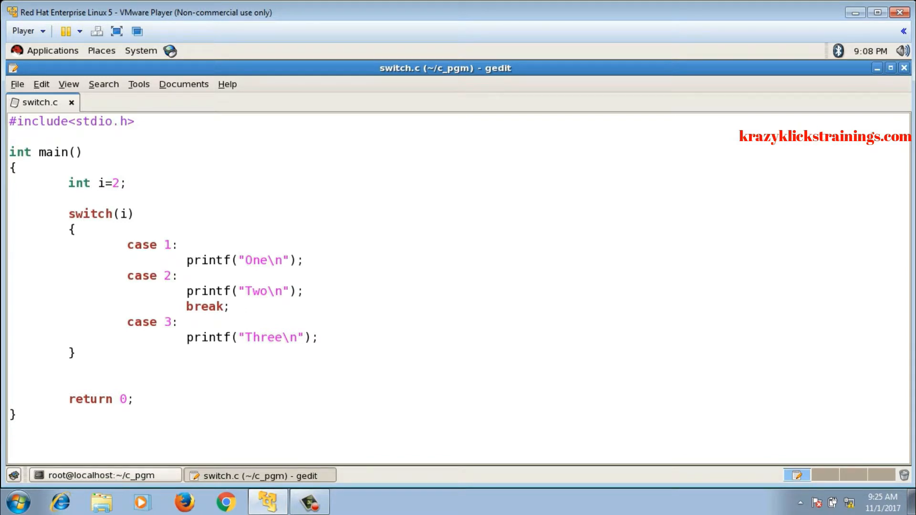
{"action": "left_click", "coordinate": [229, 307]}
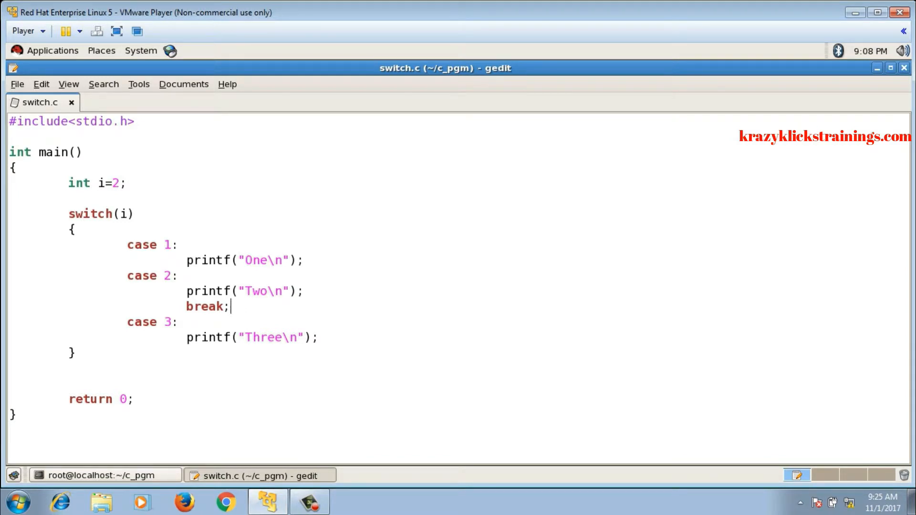
{"action": "key", "text": "Return"}
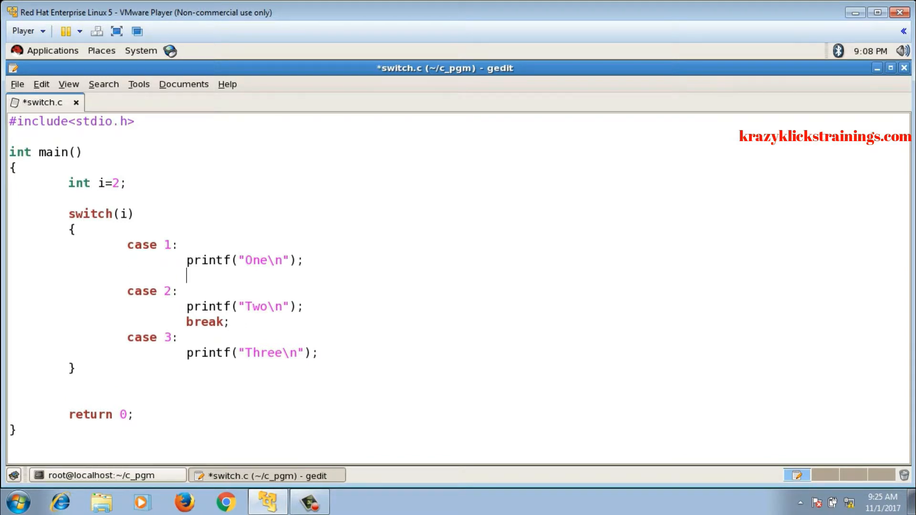
{"action": "type", "text": "break;"}
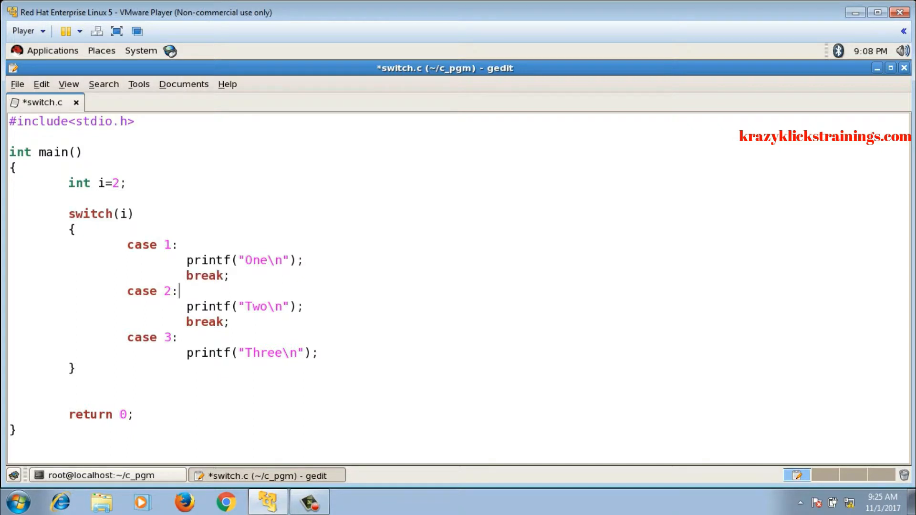
{"action": "key", "text": "Return"}
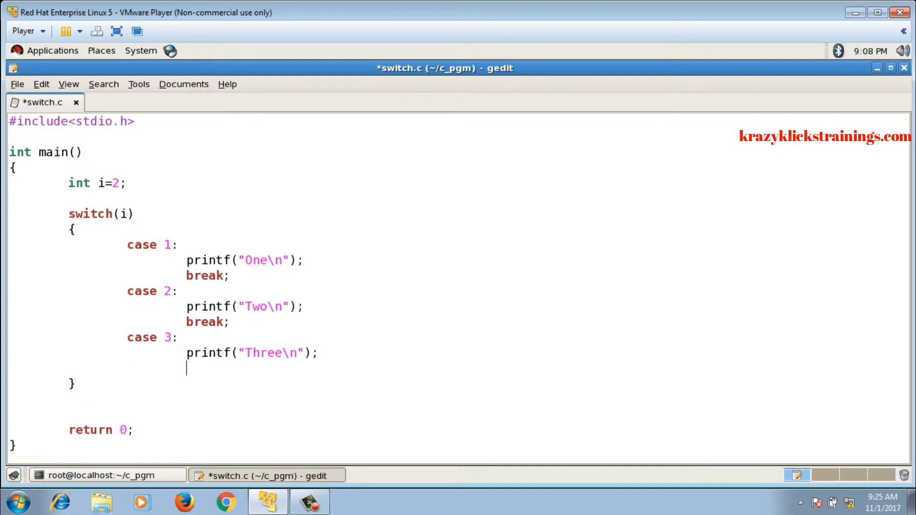
{"action": "type", "text": "break;"}
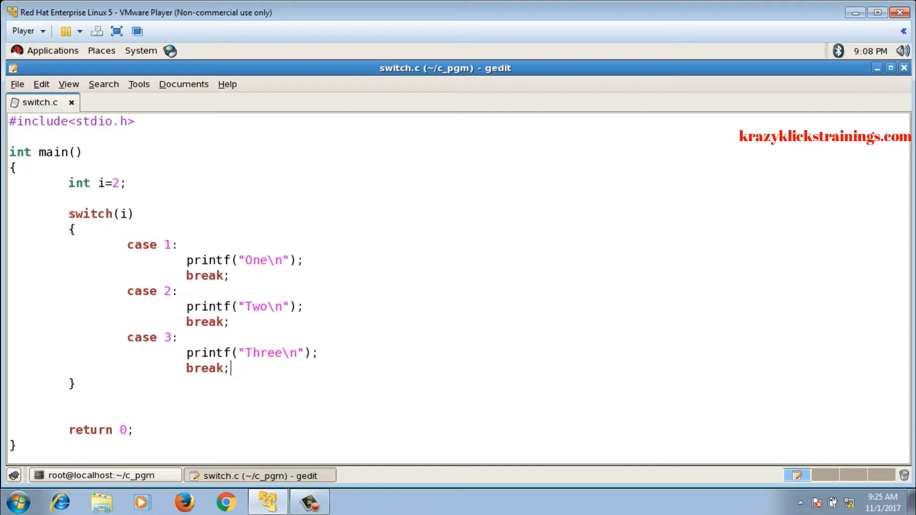
{"action": "left_click", "coordinate": [105, 476]}
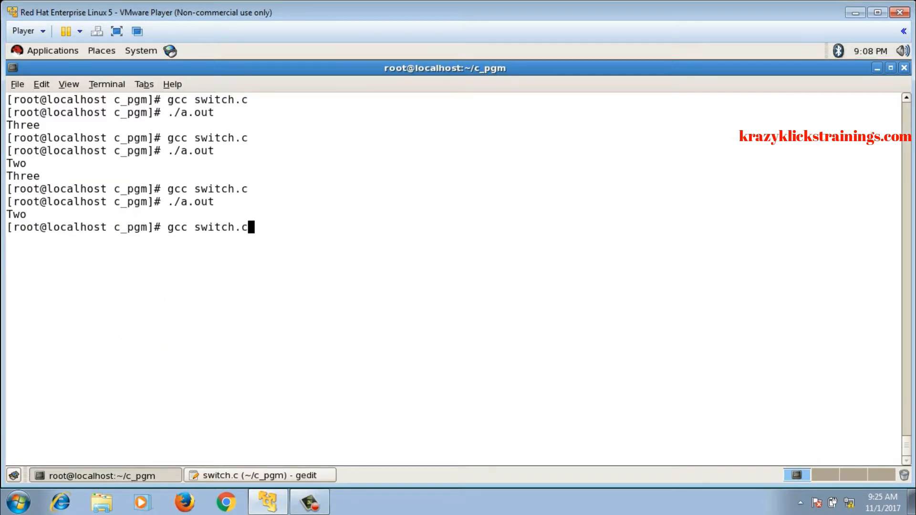
Step: Set i to 1 and rerun the program, which prints One
{"action": "left_click", "coordinate": [260, 475]}
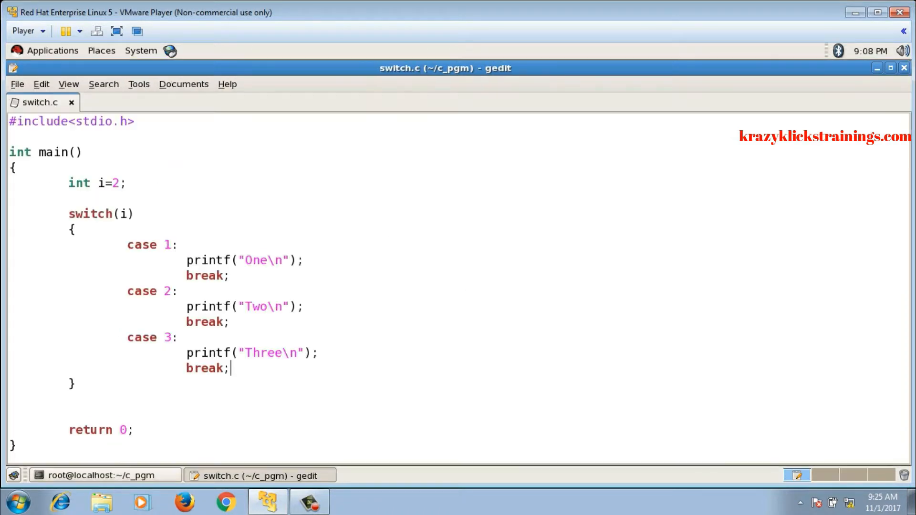
{"action": "left_click", "coordinate": [126, 183]}
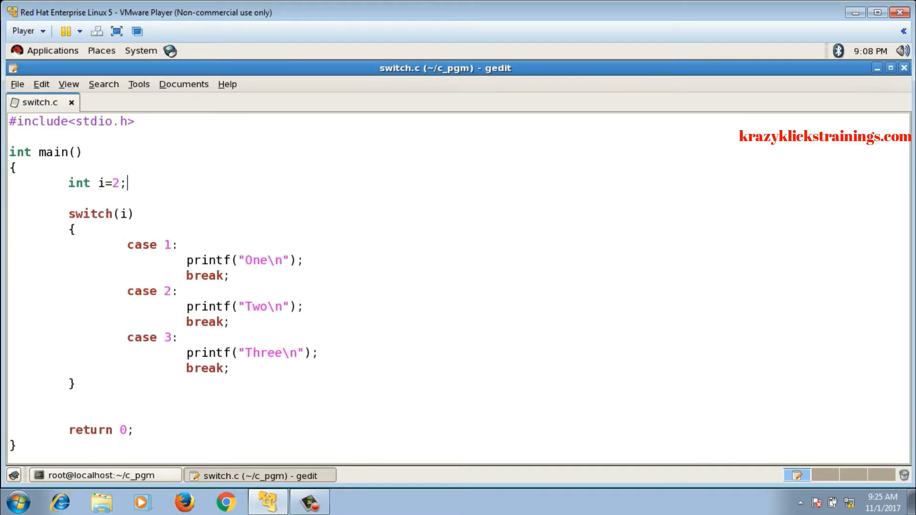
{"action": "type", "text": "1"}
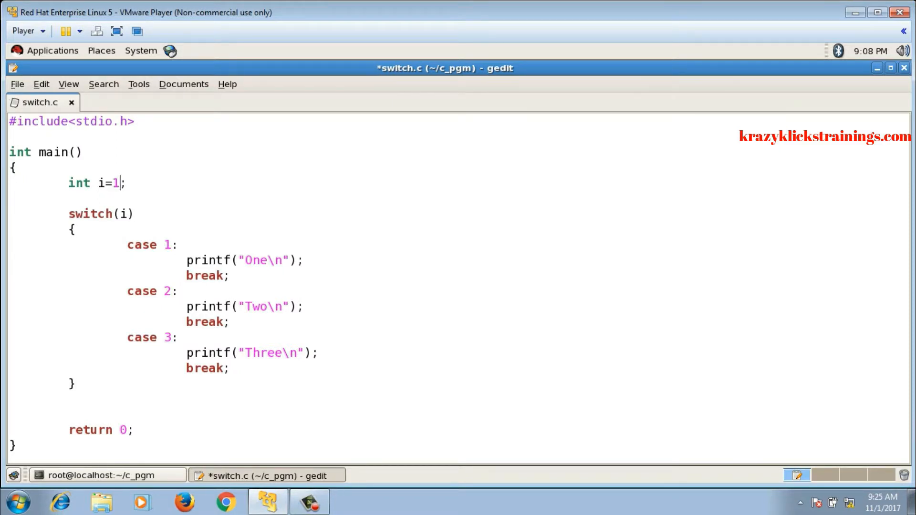
{"action": "left_click", "coordinate": [109, 475]}
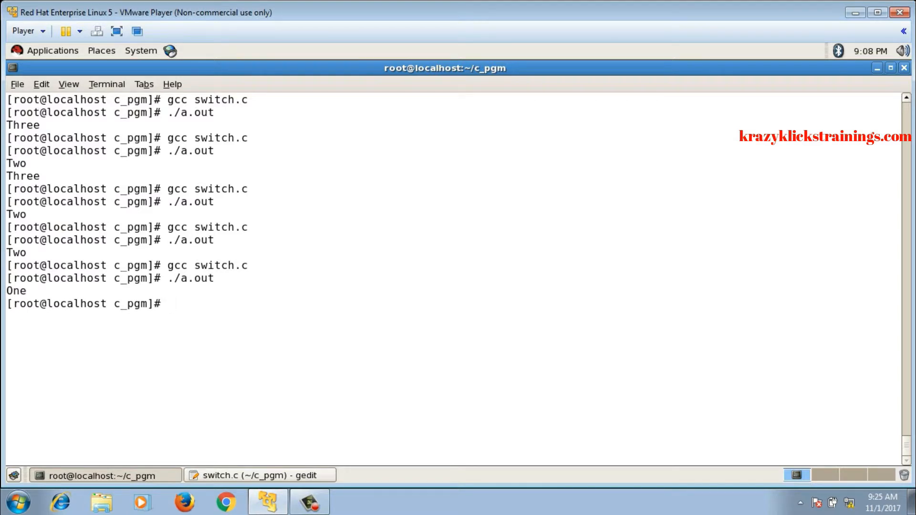
Step: Set i to 24 and rerun the program, which prints nothing
{"action": "left_click", "coordinate": [258, 476]}
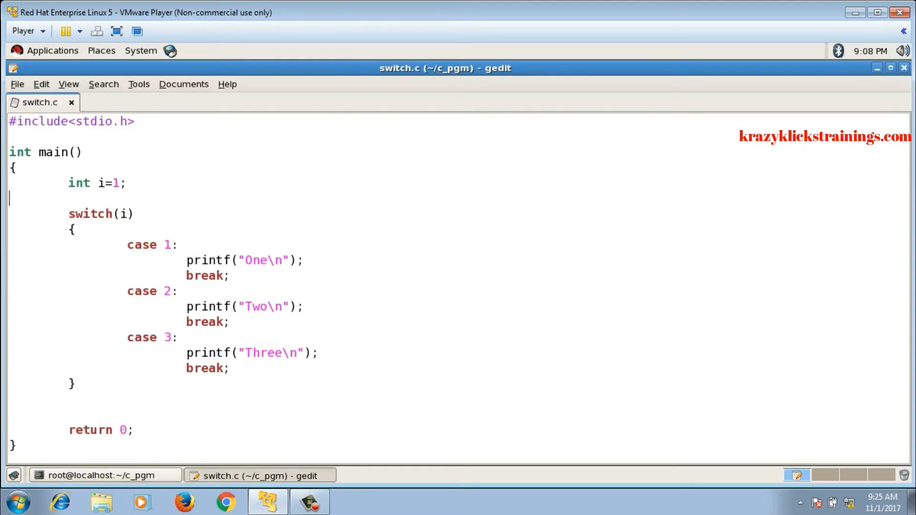
{"action": "type", "text": "24"}
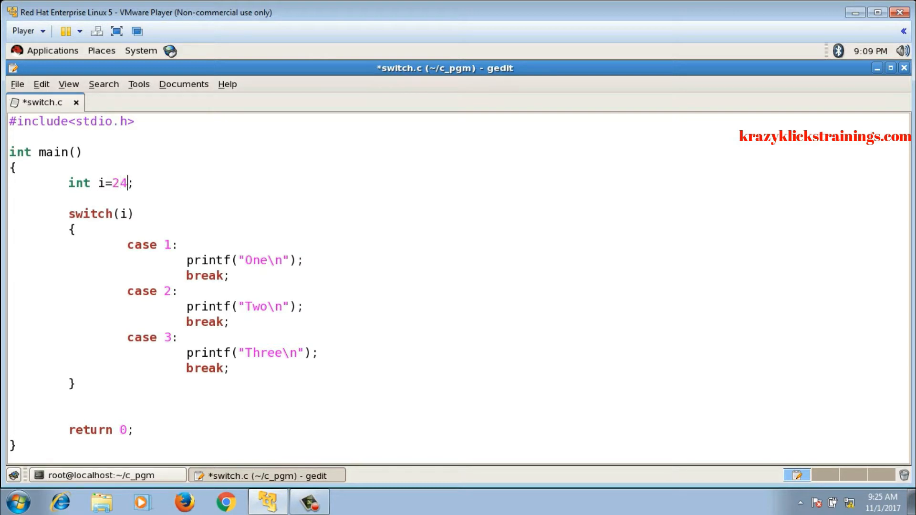
{"action": "left_click", "coordinate": [105, 475]}
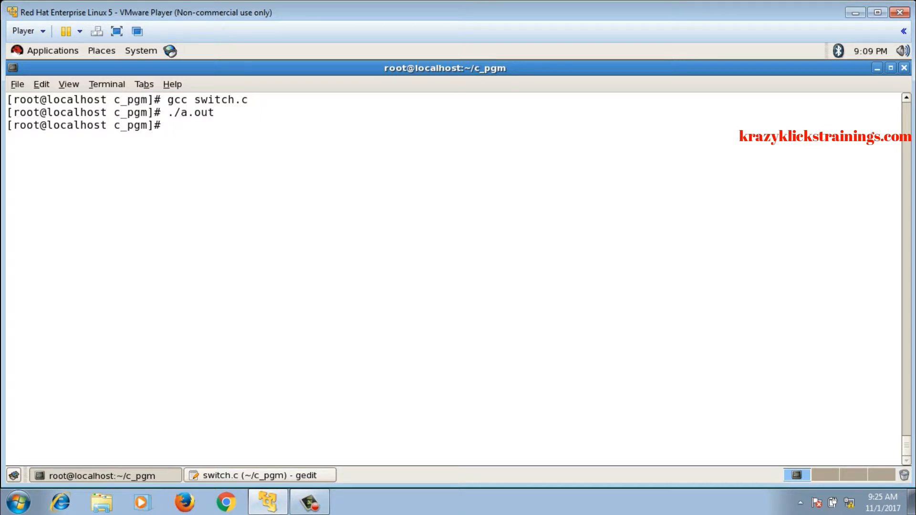
{"action": "left_click", "coordinate": [259, 476]}
{"action": "type", "text": "d"}
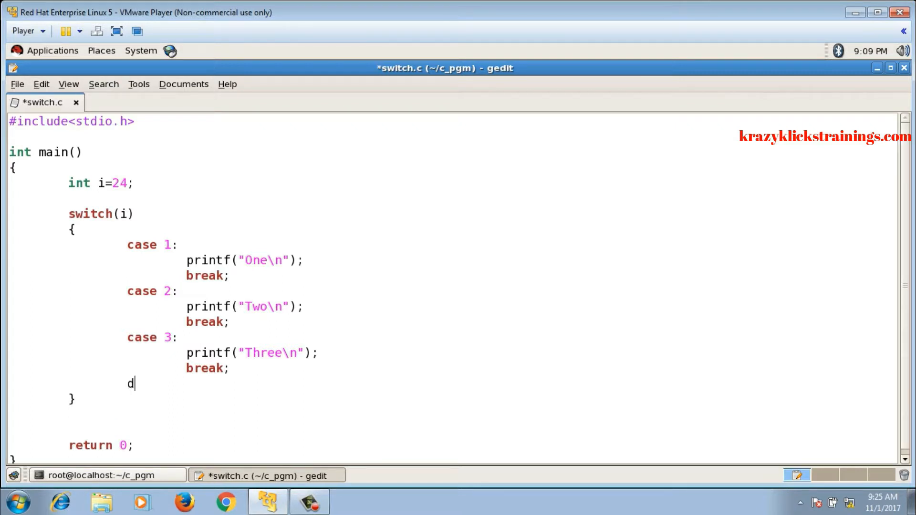
Step: Type a default: case with printf("out of range!!!") followed by break;
{"action": "type", "text": "efa"}
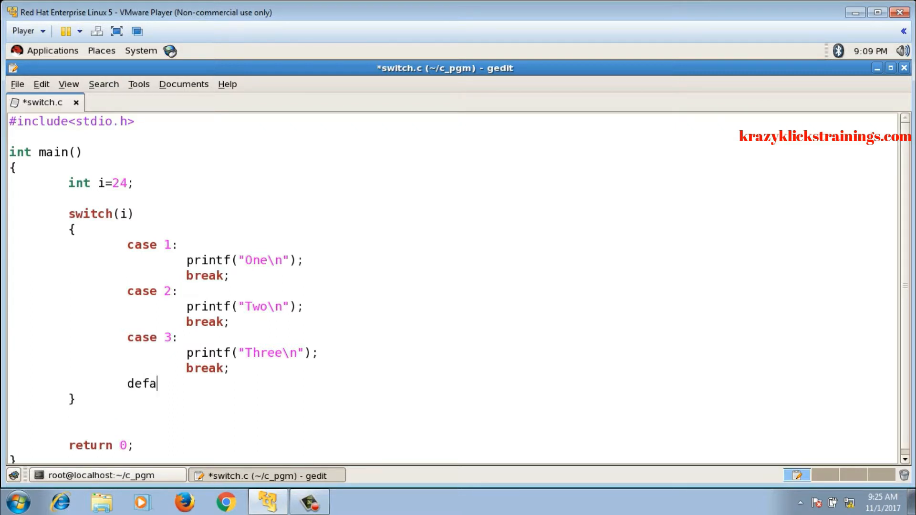
{"action": "type", "text": "ult:"}
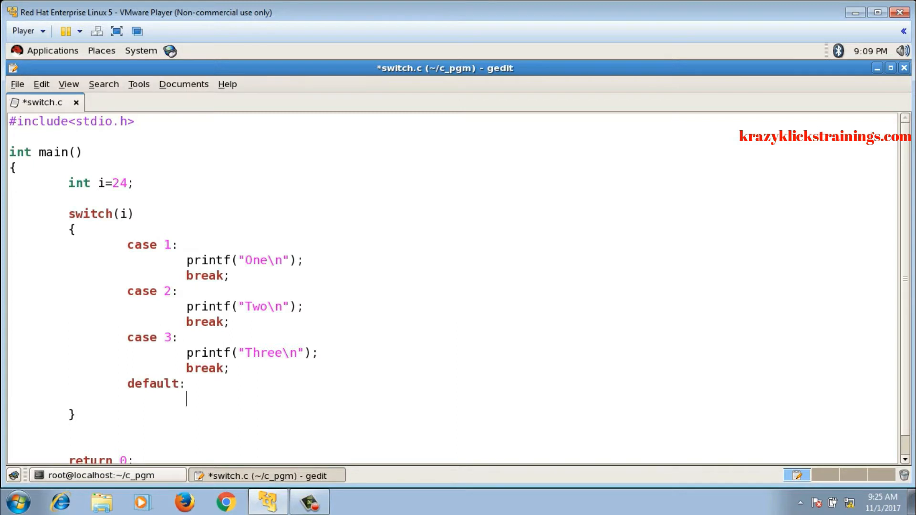
{"action": "type", "text": "printf()"}
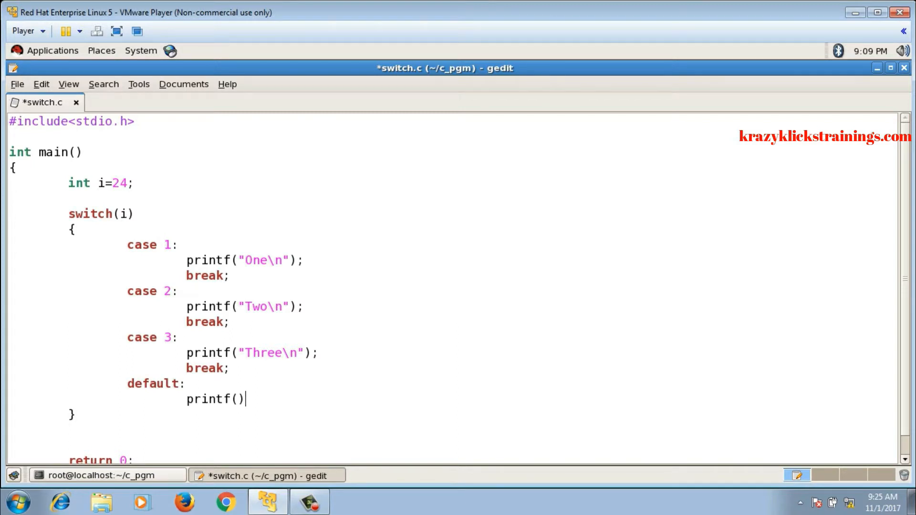
{"action": "type", "text": ";"}
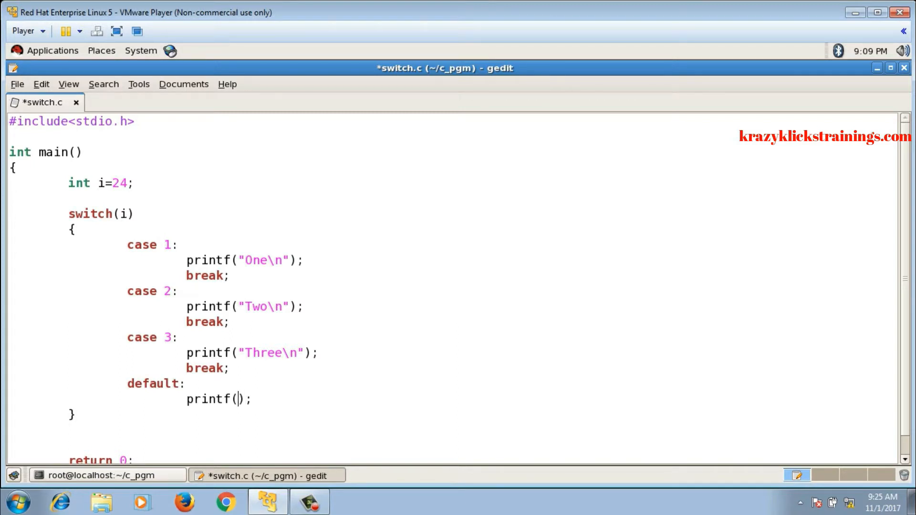
{"action": "type", "text": "\"\""}
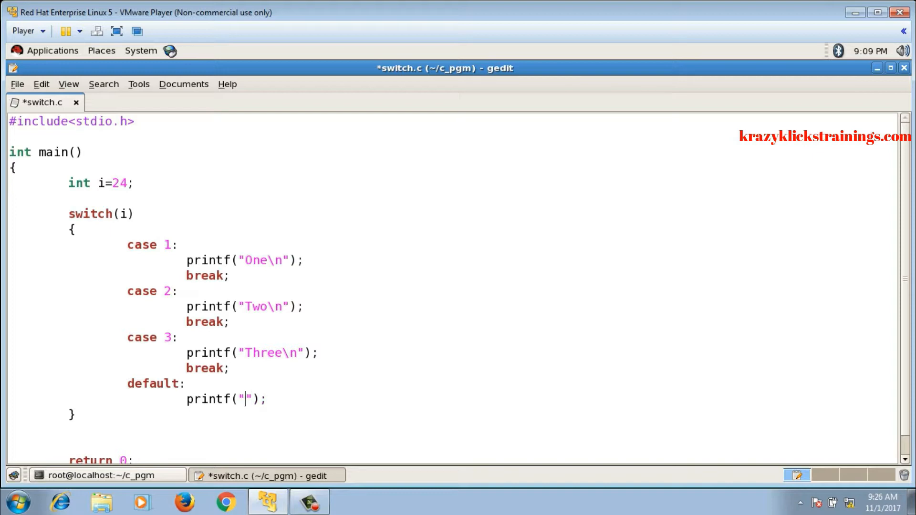
{"action": "type", "text": "out"}
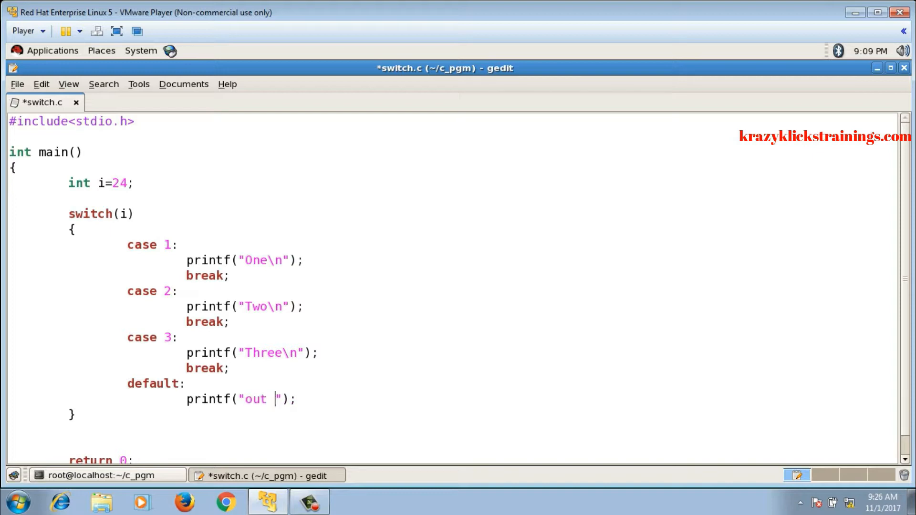
{"action": "type", "text": "of ran"}
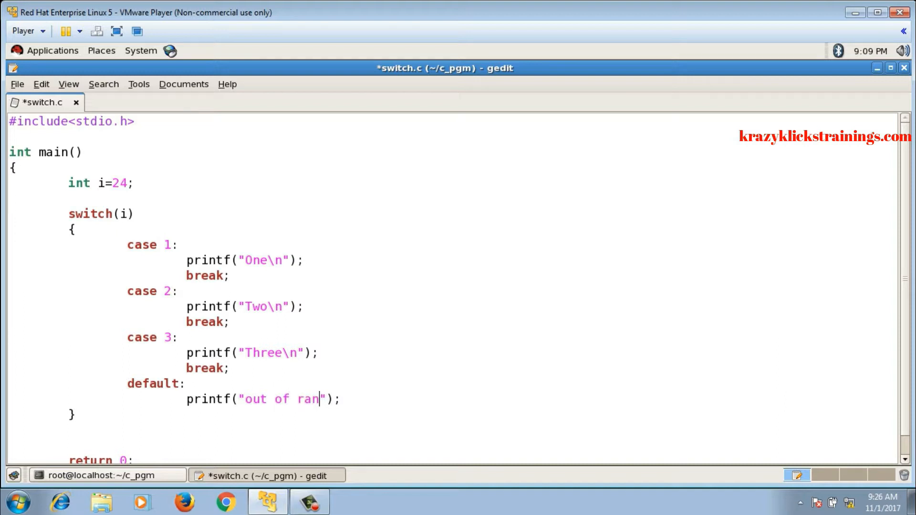
{"action": "type", "text": "ge!!!"}
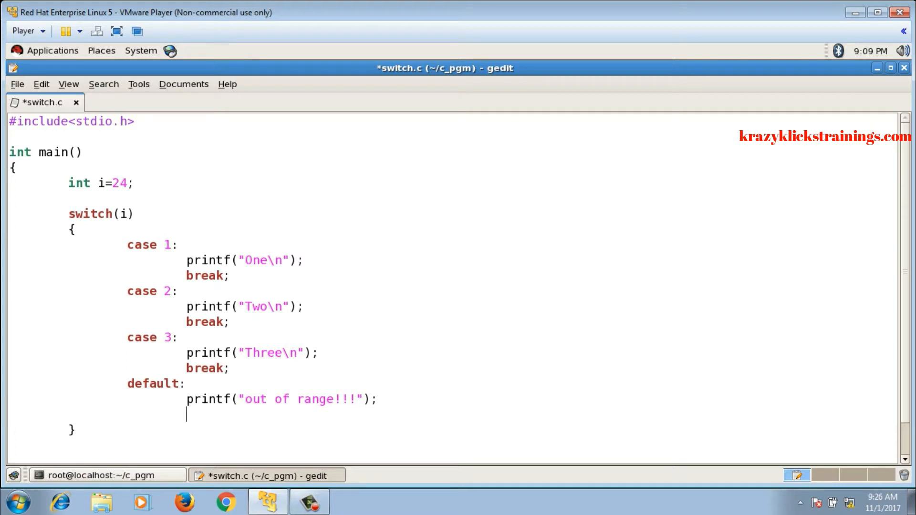
{"action": "type", "text": "break;"}
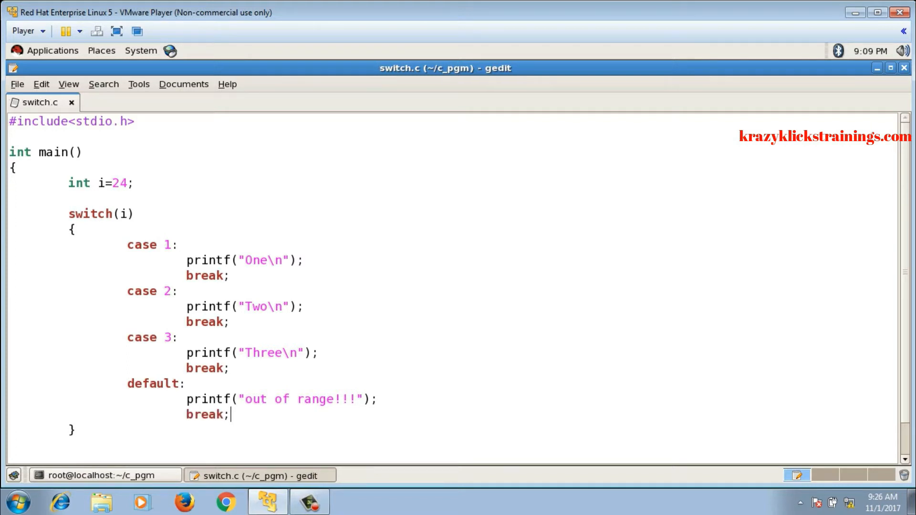
Step: Add the missing \n to the message and rerun to print out of range!!!
{"action": "left_click", "coordinate": [105, 476]}
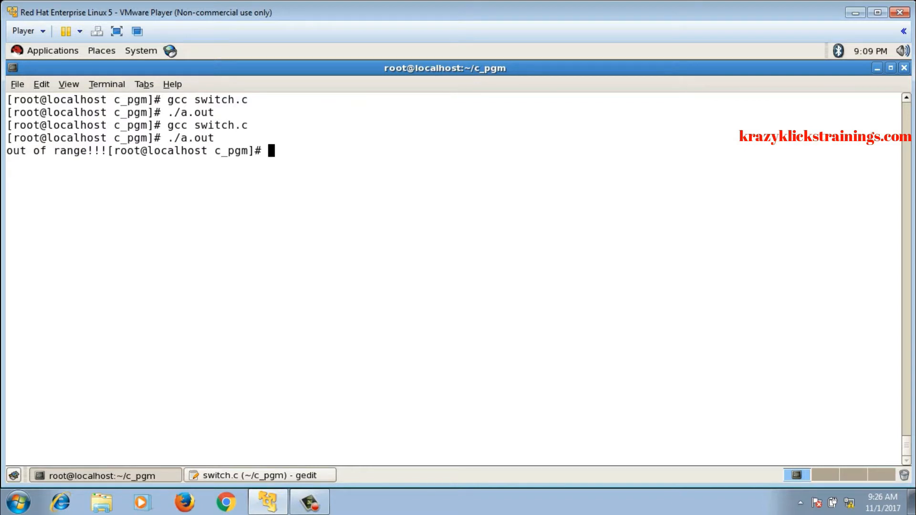
{"action": "left_click", "coordinate": [259, 475]}
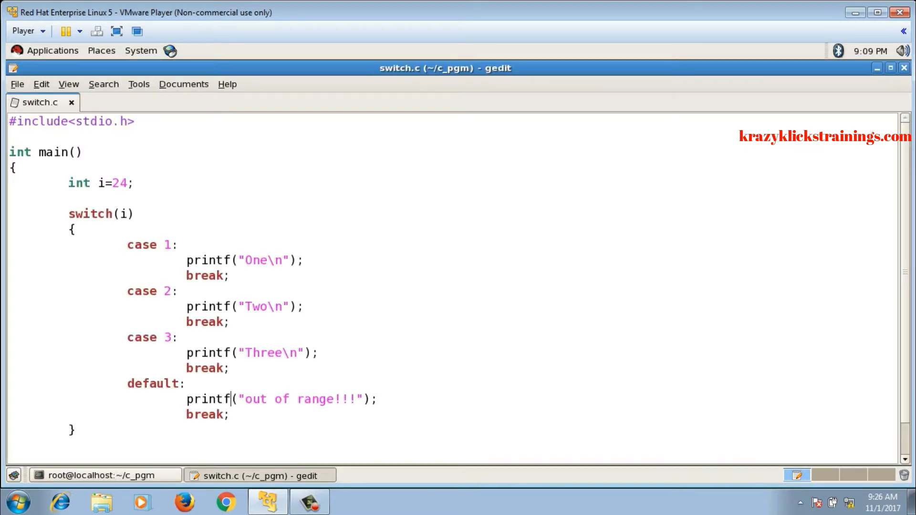
{"action": "type", "text": "\\n"}
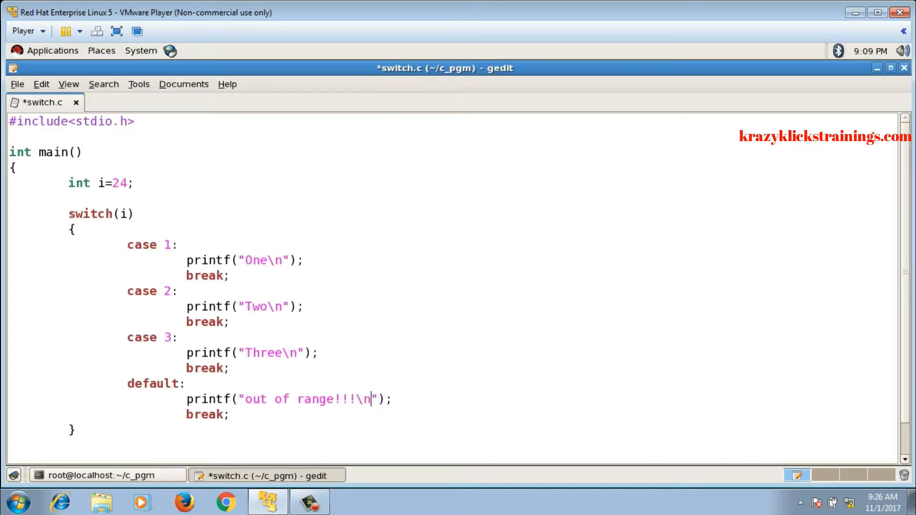
{"action": "left_click", "coordinate": [109, 475]}
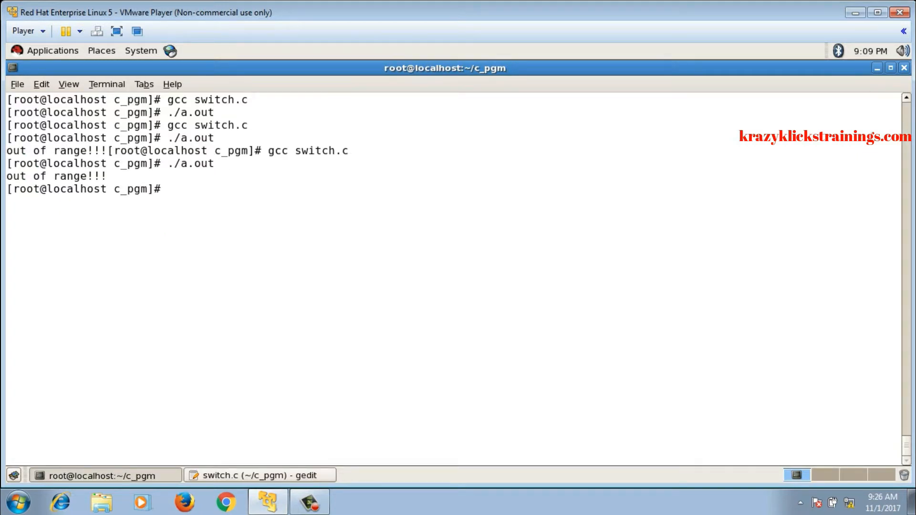
{"action": "left_click", "coordinate": [257, 475]}
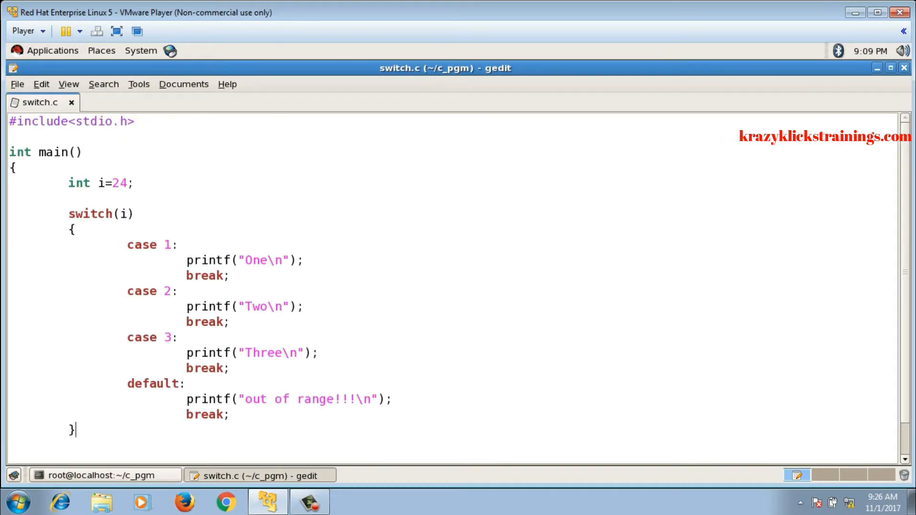
{"action": "scroll", "scroll_direction": "down", "scroll_amount": 3}
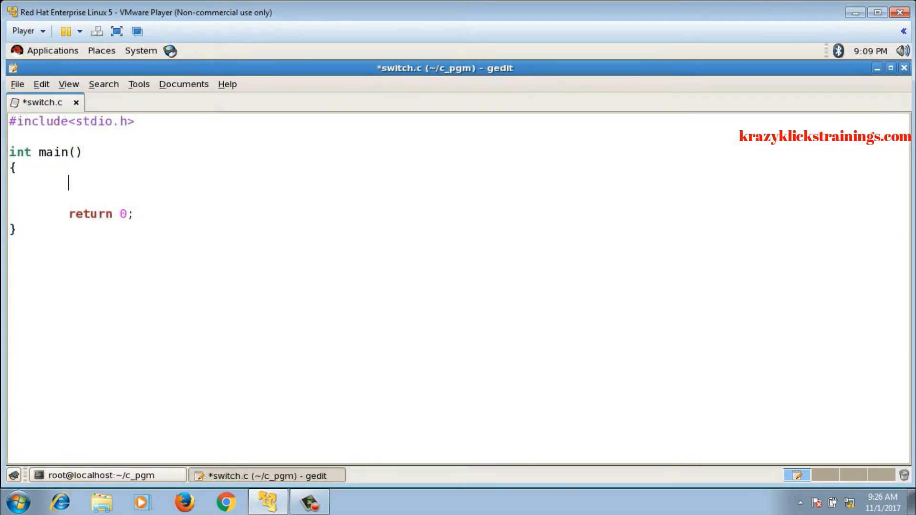
Step: Declare int a,b;, prompt "Enter two integers:" and read both with scanf("%d%d",&a,&b)
{"action": "type", "text": "int a,b;"}
{"action": "type", "text": "printf"}
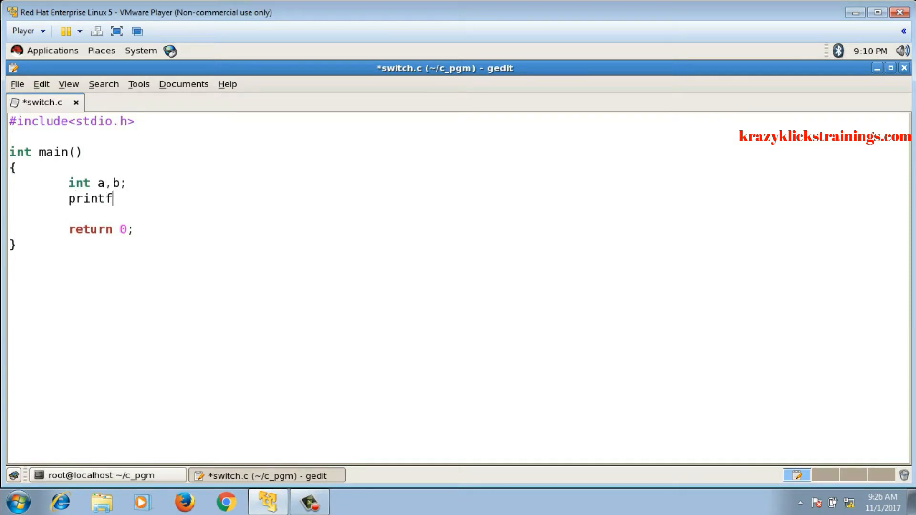
{"action": "type", "text": "();"}
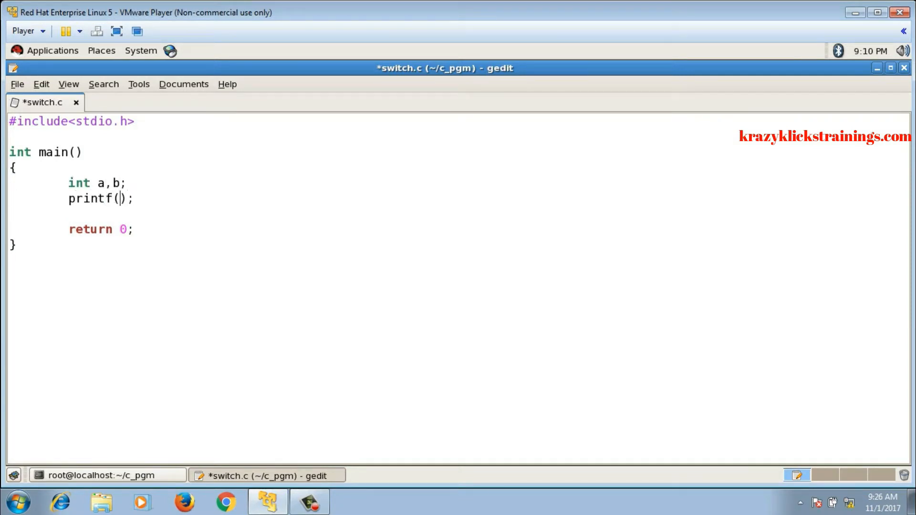
{"action": "type", "text": "\"Enter tw"}
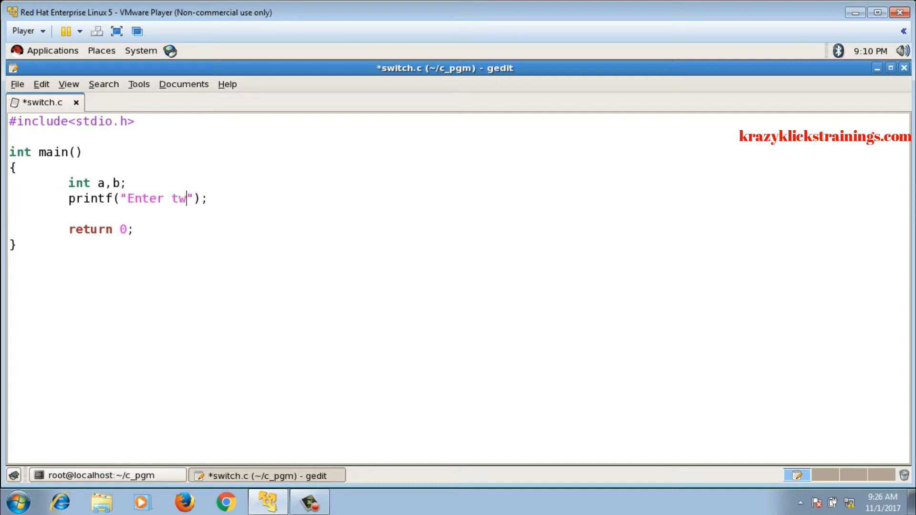
{"action": "type", "text": "o integers:\\n"}
{"action": "type", "text": "scan"}
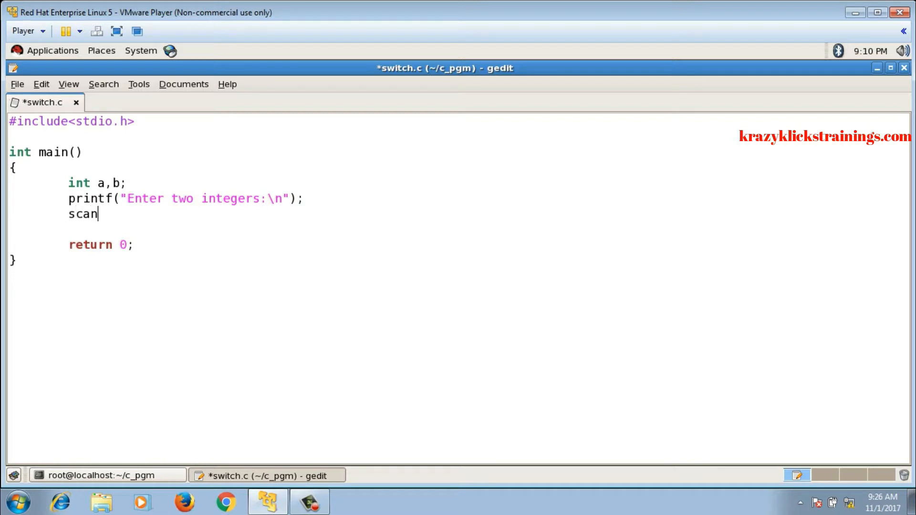
{"action": "type", "text": "f();"}
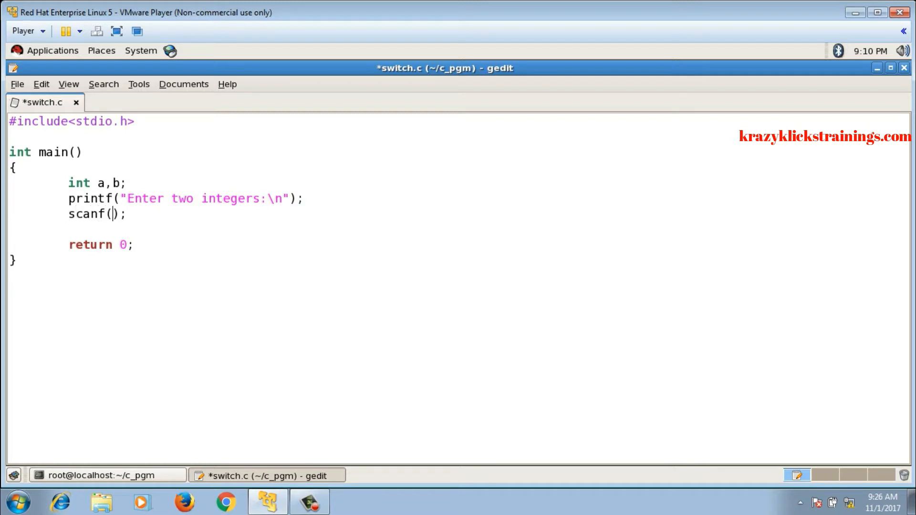
{"action": "type", "text": "\"%d%d\""}
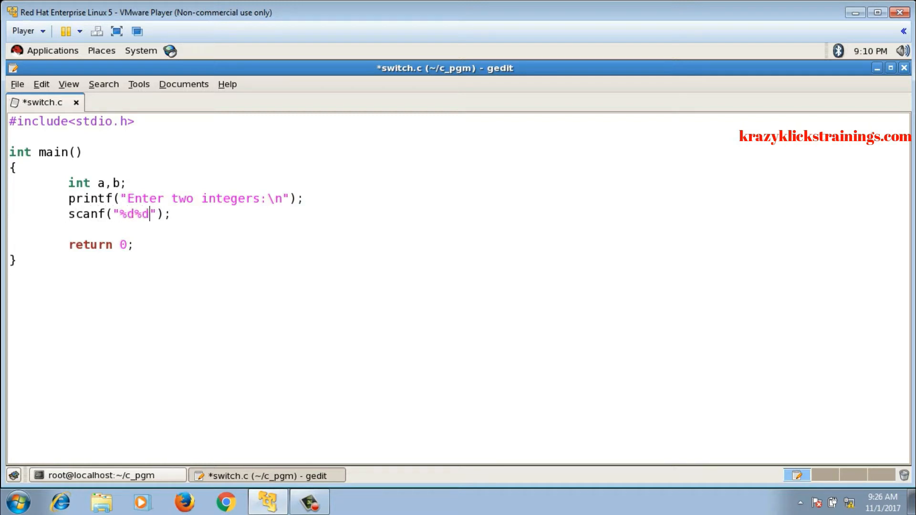
{"action": "type", "text": ",&a,&b"}
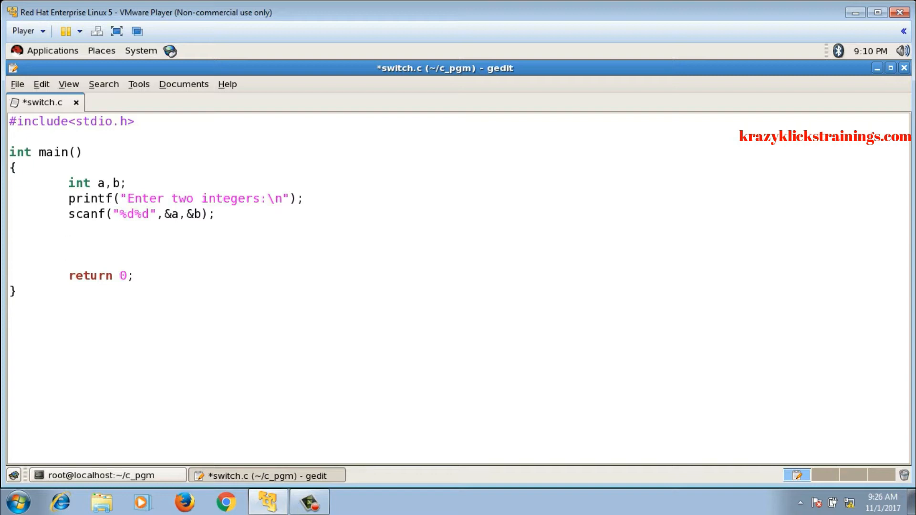
{"action": "left_click", "coordinate": [68, 244]}
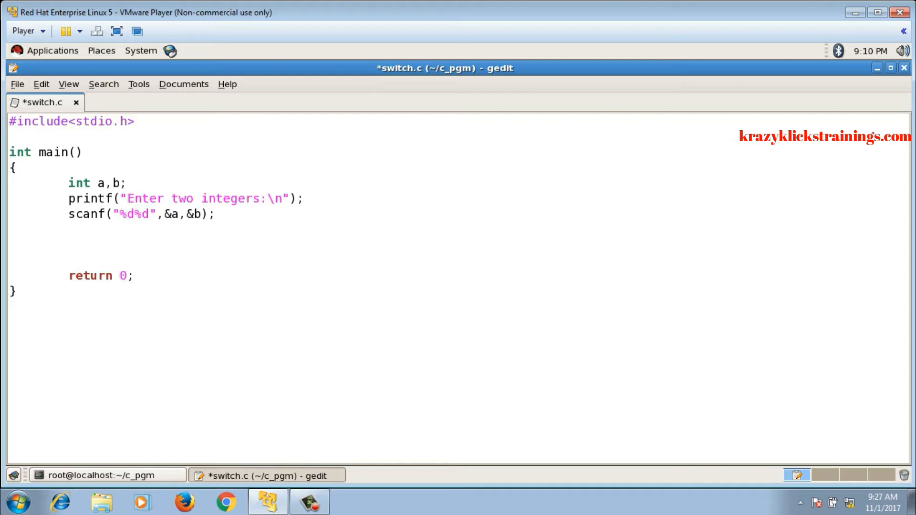
Step: Print the menu 1.Add, 2.Substract, 3.Multiply, 4.Division on separate lines
{"action": "type", "text": "p"}
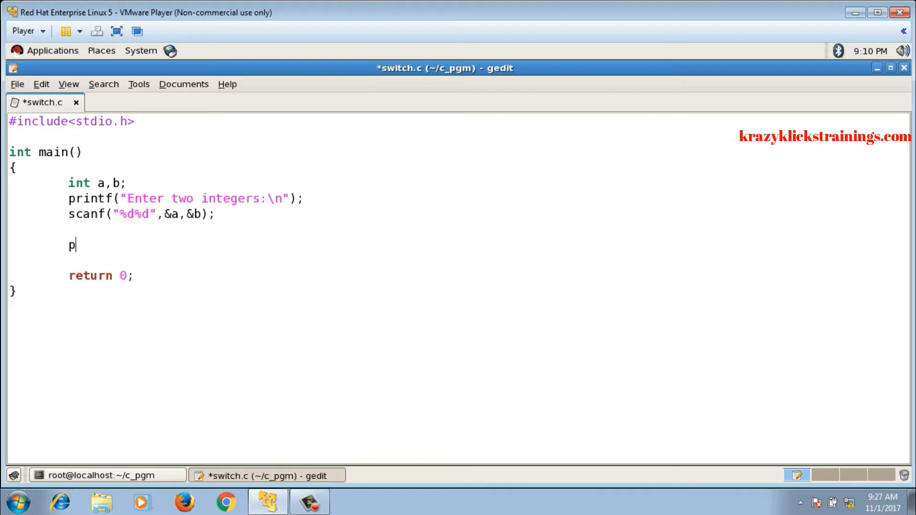
{"action": "type", "text": "rintf();"}
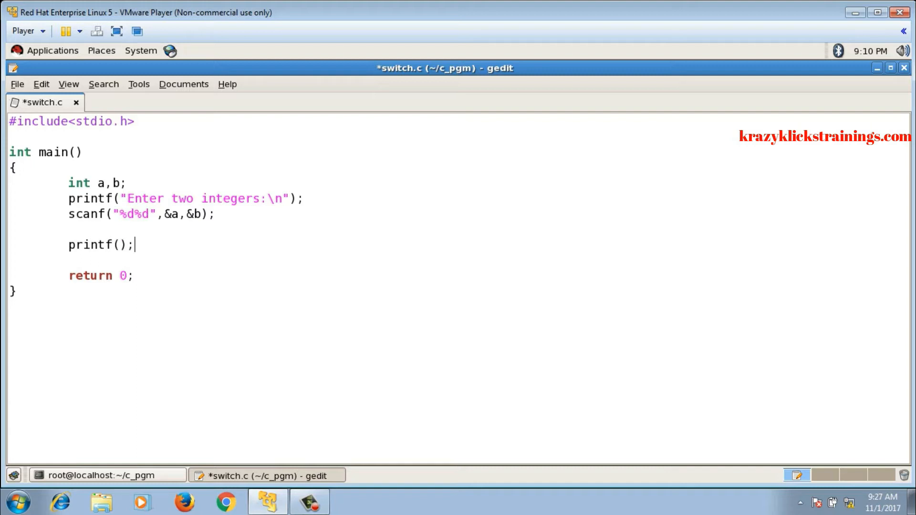
{"action": "type", "text": "\"1\""}
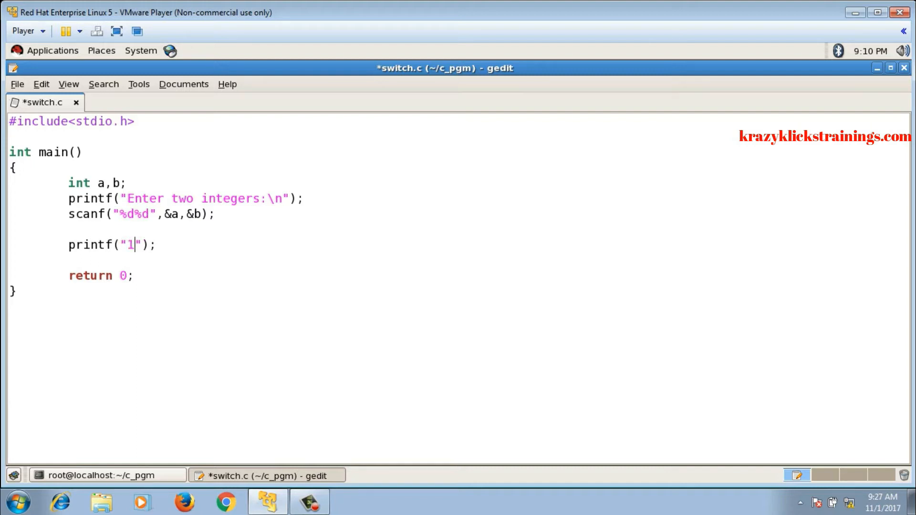
{"action": "type", "text": ".Add\\n"}
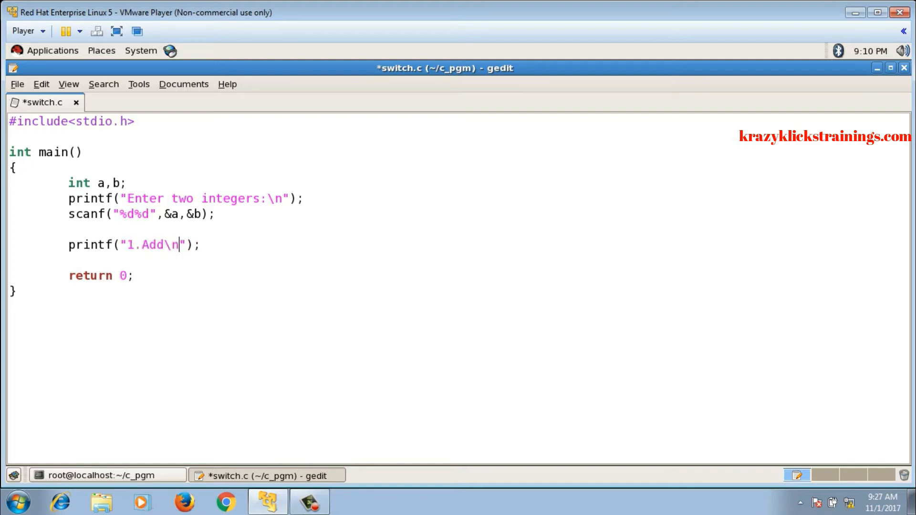
{"action": "type", "text": "2.Subst"}
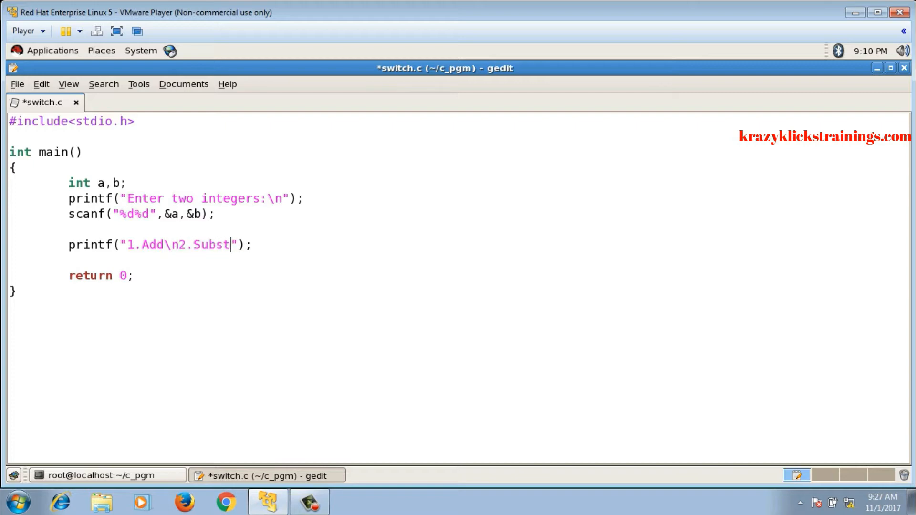
{"action": "type", "text": "ract"}
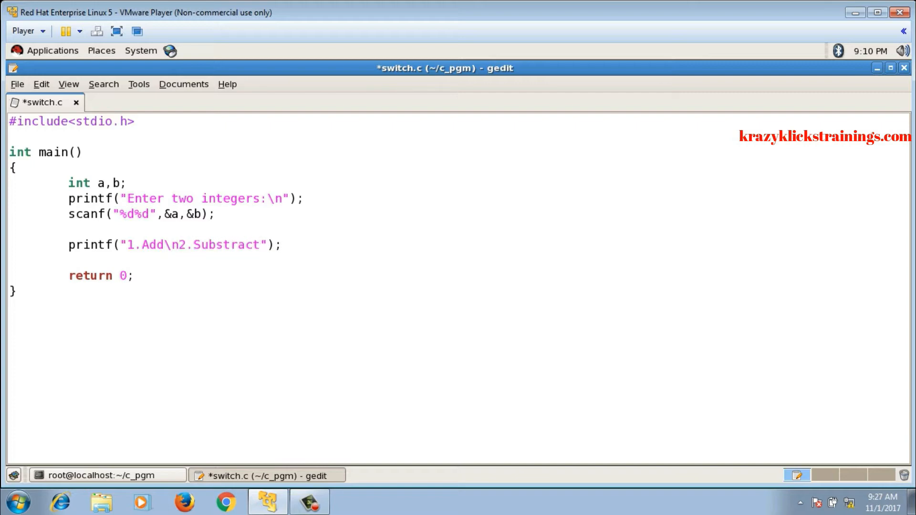
{"action": "type", "text": "\\n3."}
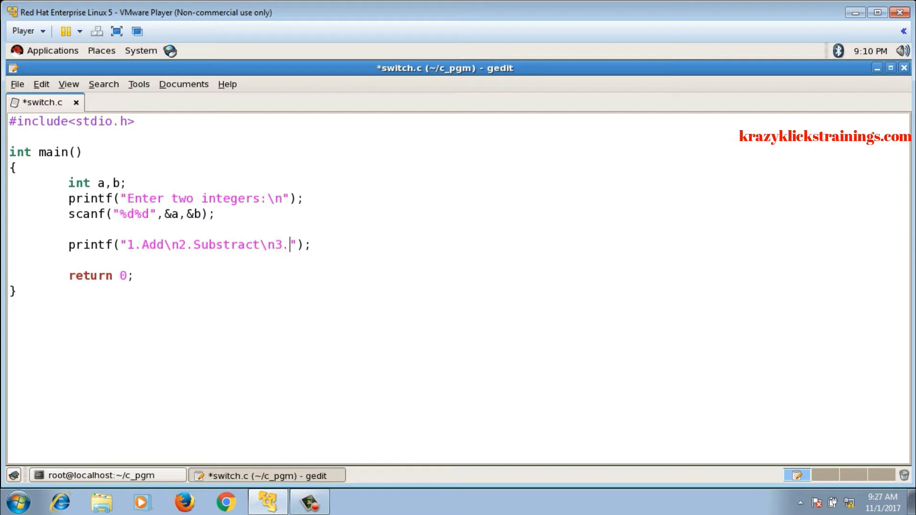
{"action": "type", "text": "Multiply"}
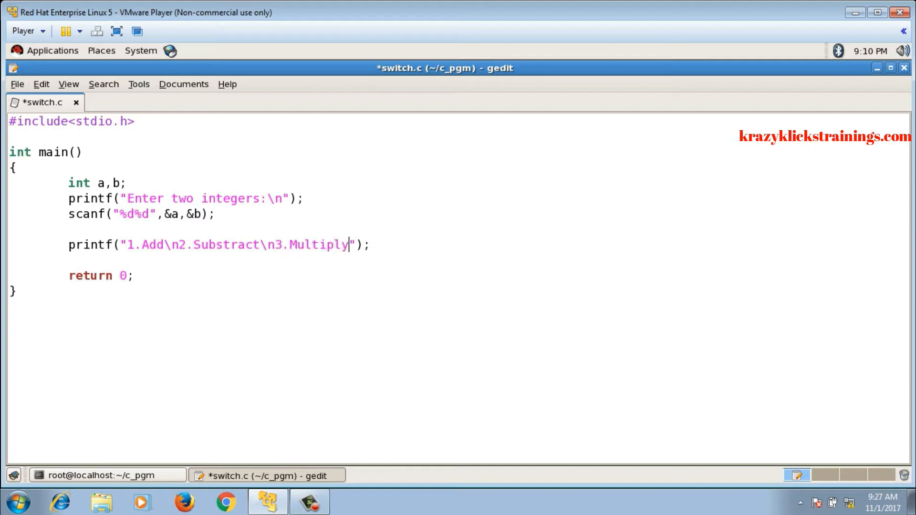
{"action": "type", "text": "\\n4"}
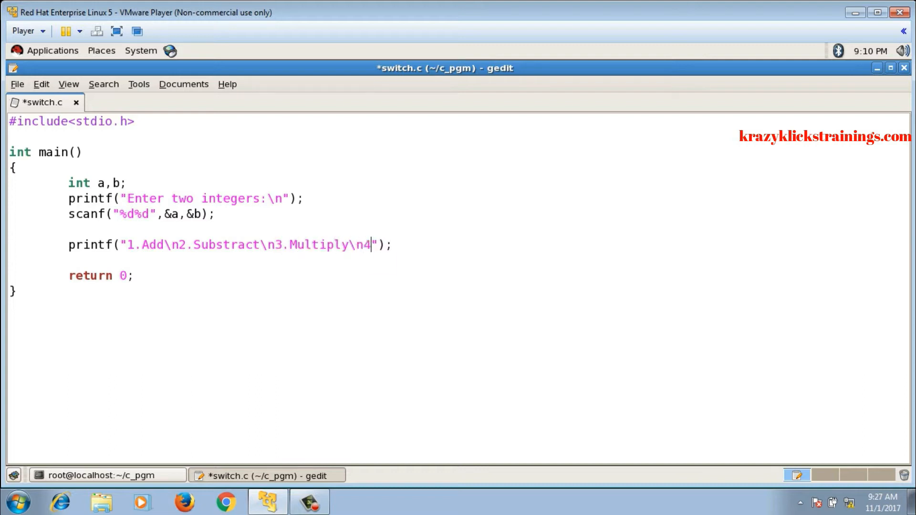
{"action": "type", "text": ".Di"}
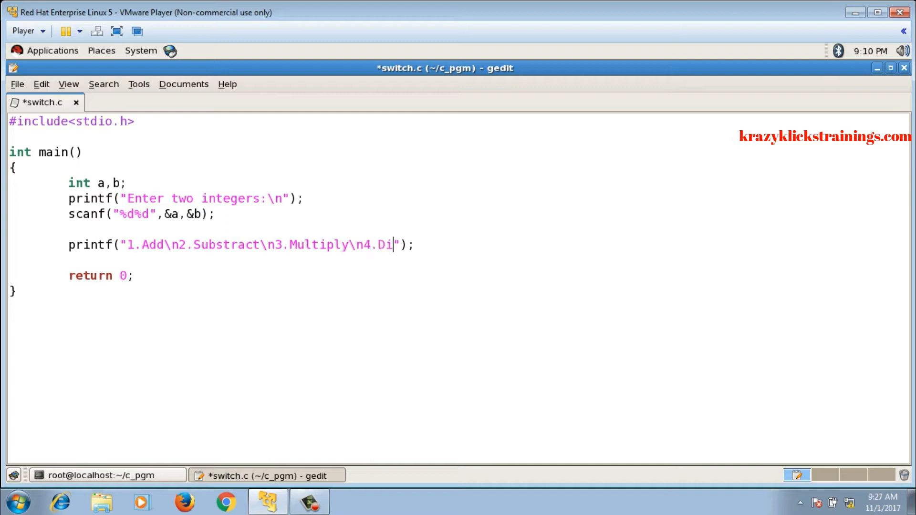
{"action": "type", "text": "vision\\n"}
{"action": "type", "text": "scan"}
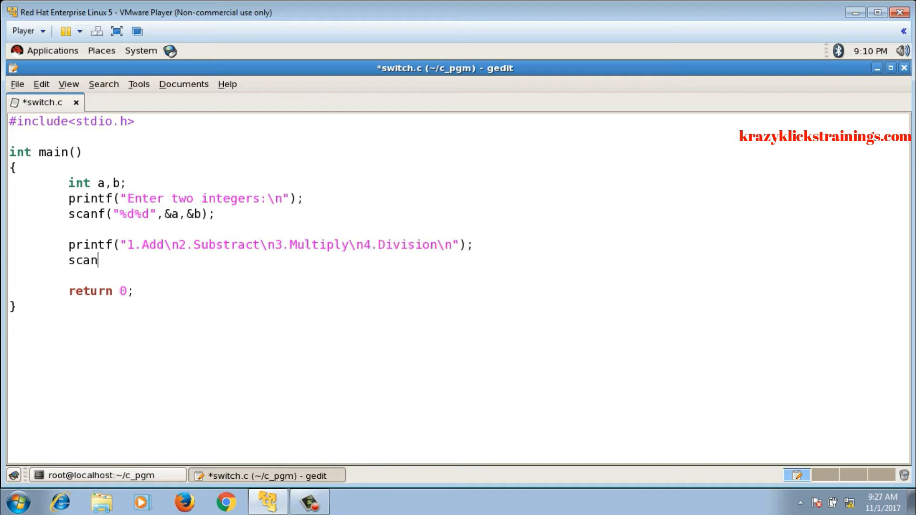
Step: Read the choice with scanf("%d",&choice) and declare int choice
{"action": "type", "text": "f();"}
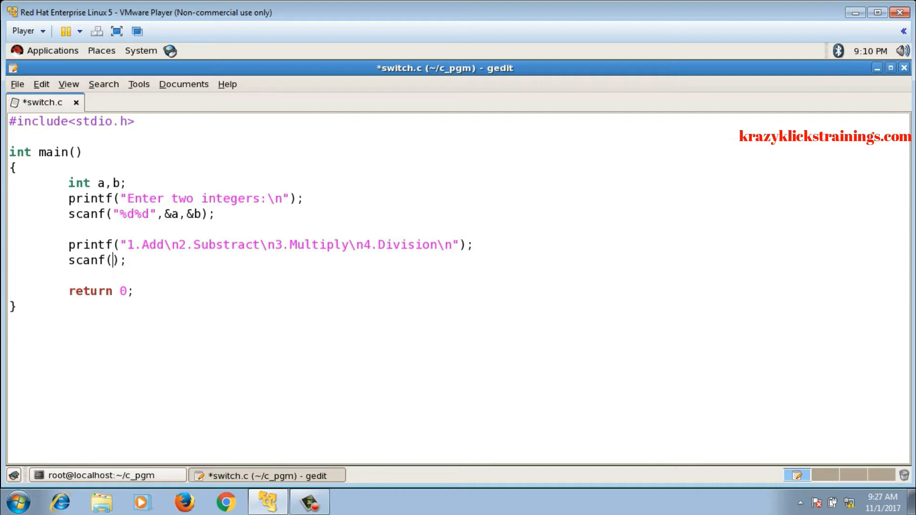
{"action": "type", "text": "\"%d\""}
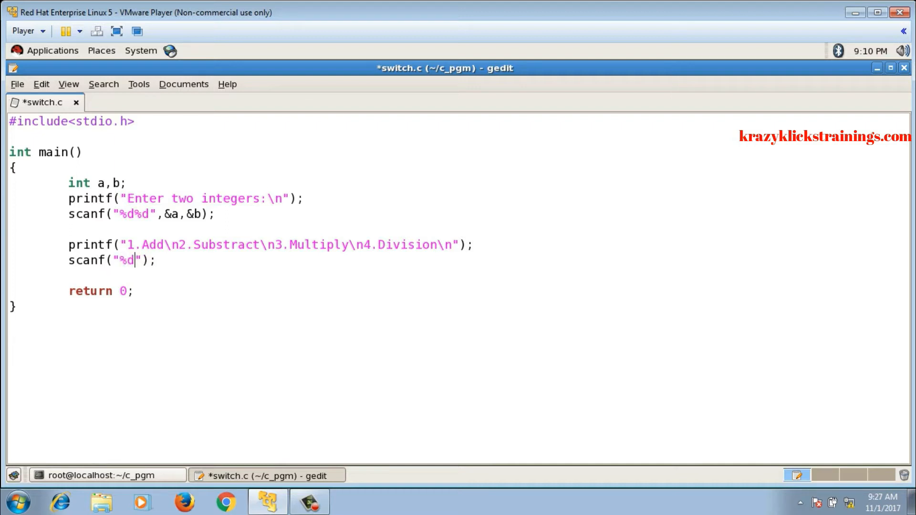
{"action": "type", "text": ","}
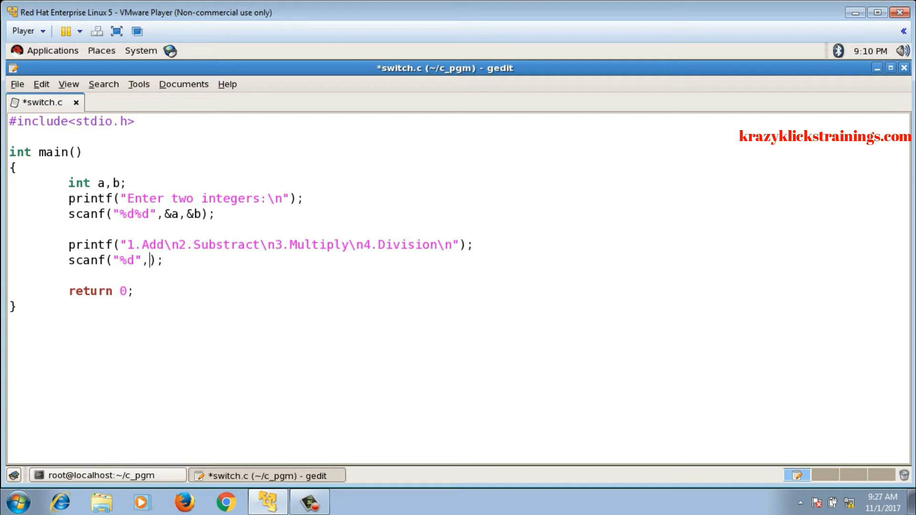
{"action": "type", "text": "&choice"}
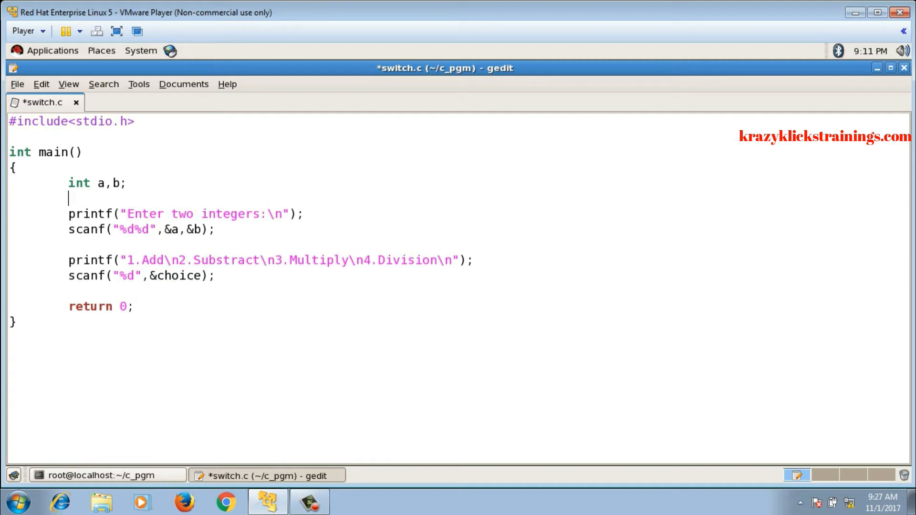
{"action": "type", "text": "int choice;"}
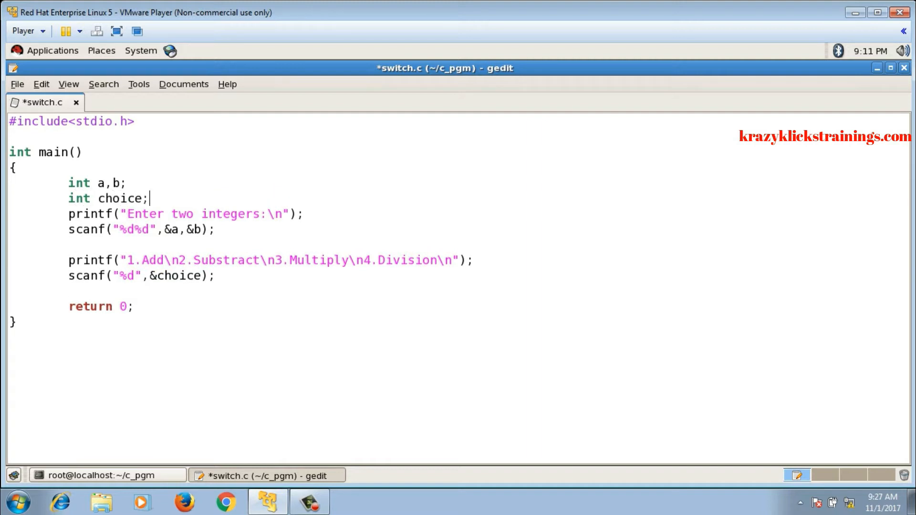
Step: Write switch(choice) with empty case 1: to case 4: and declare float ans
{"action": "type", "text": "s"}
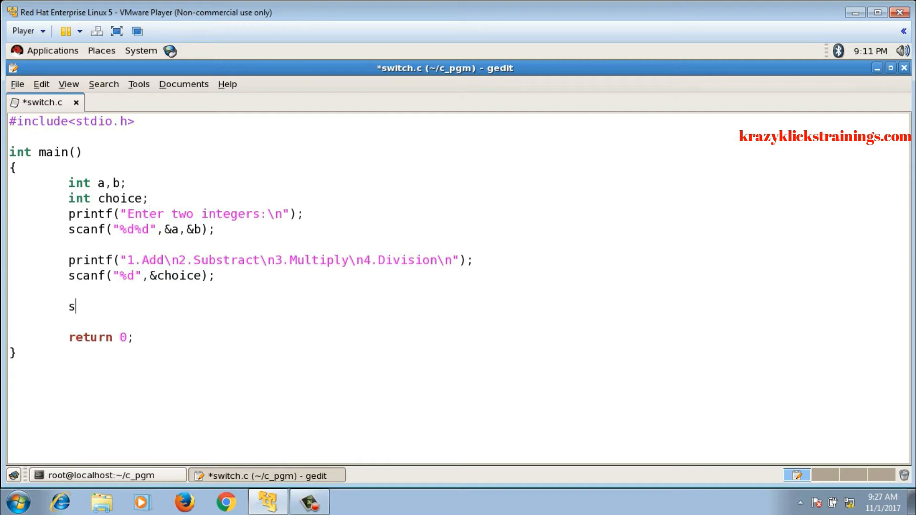
{"action": "type", "text": "wi"}
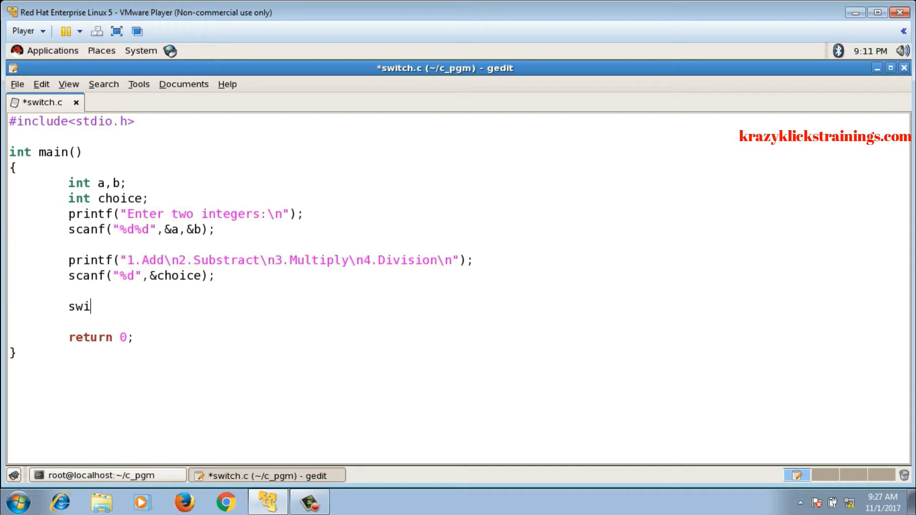
{"action": "type", "text": "tch()"}
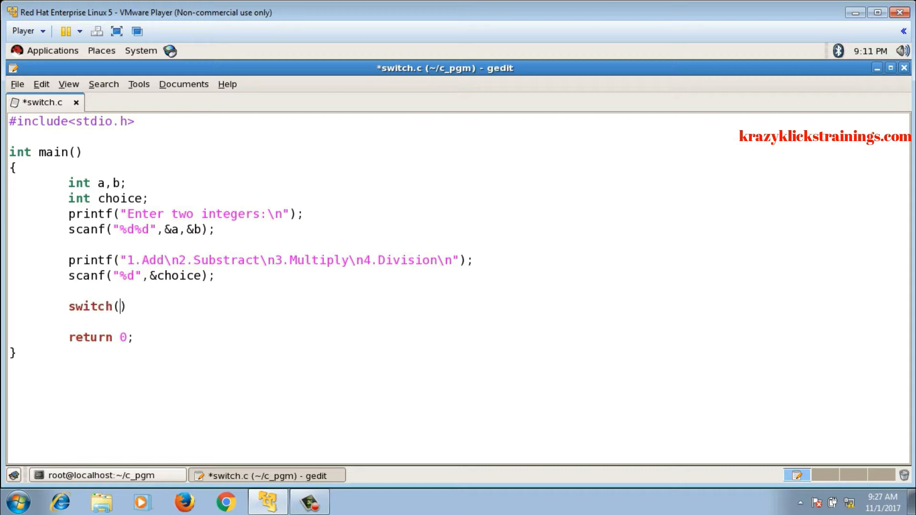
{"action": "type", "text": "choice"}
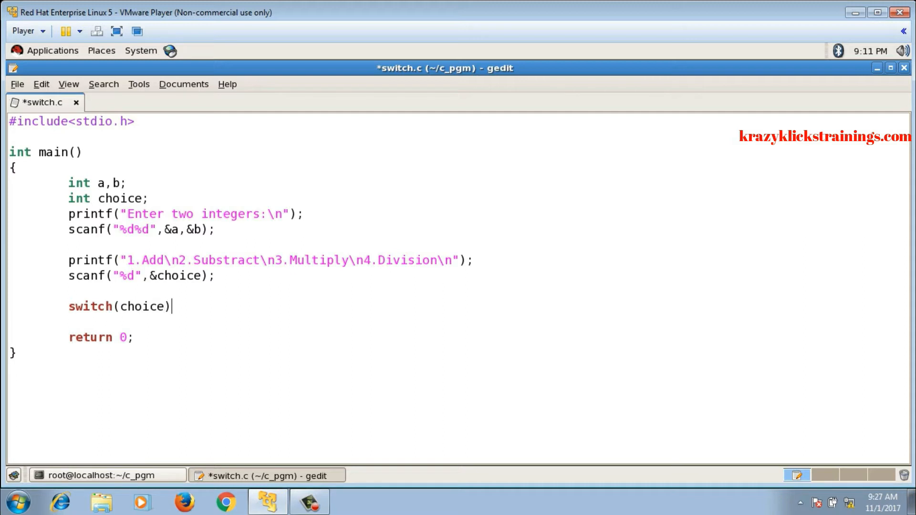
{"action": "type", "text": "{"}
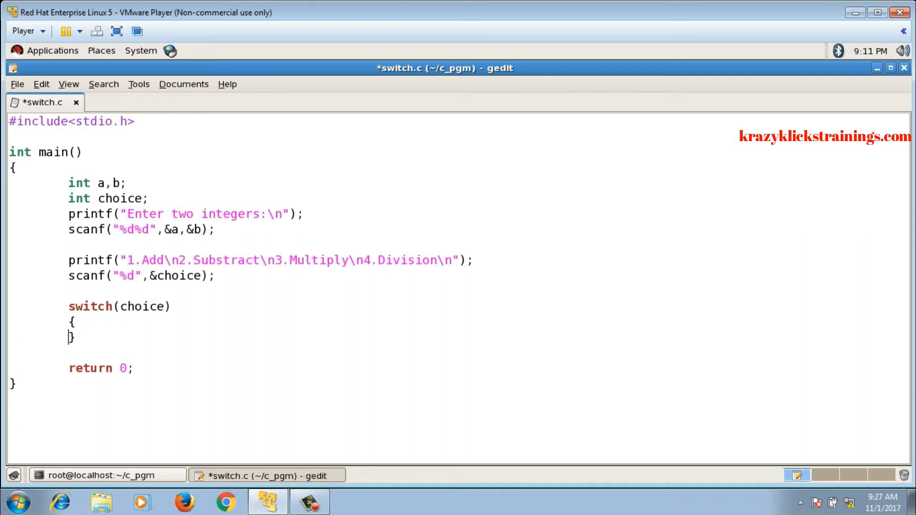
{"action": "type", "text": "c"}
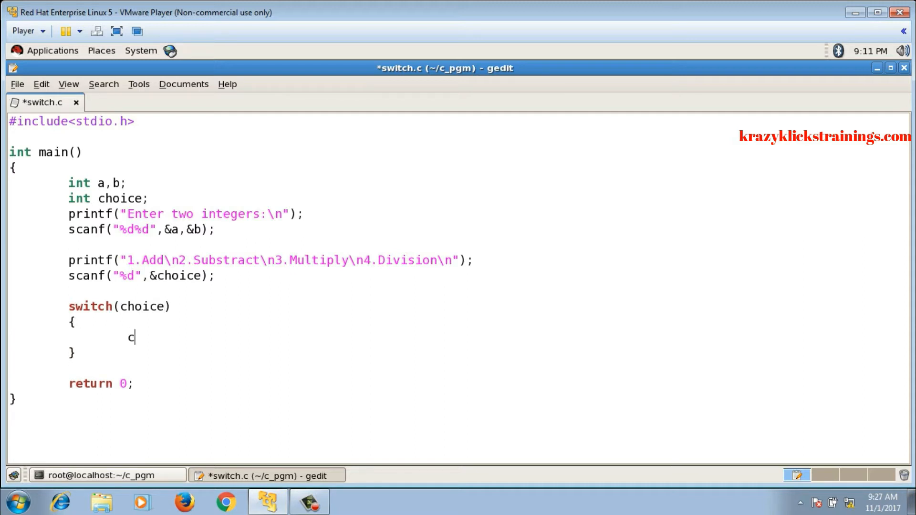
{"action": "type", "text": "ase 1:"}
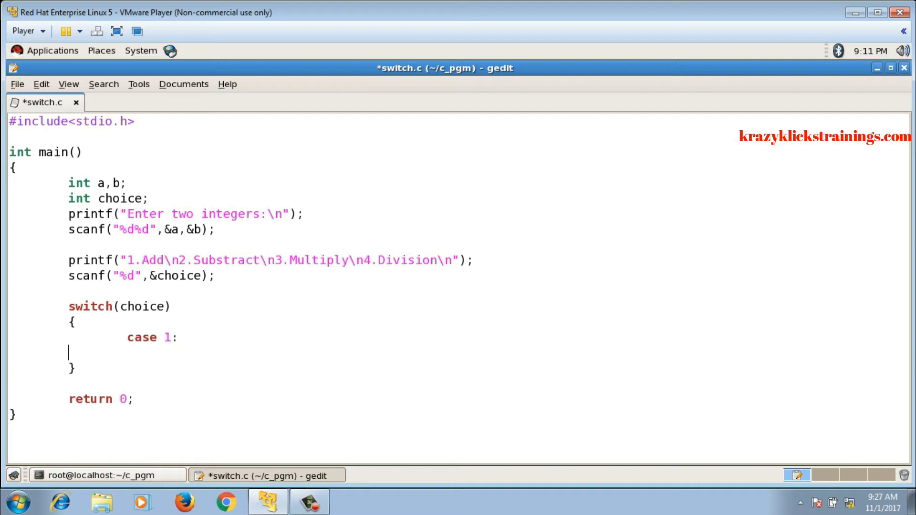
{"action": "type", "text": "case 2"}
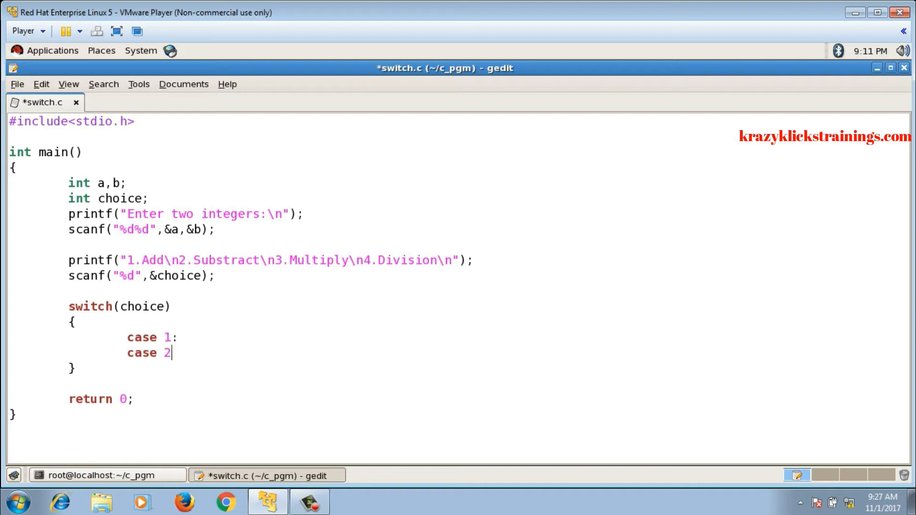
{"action": "type", "text": ":"}
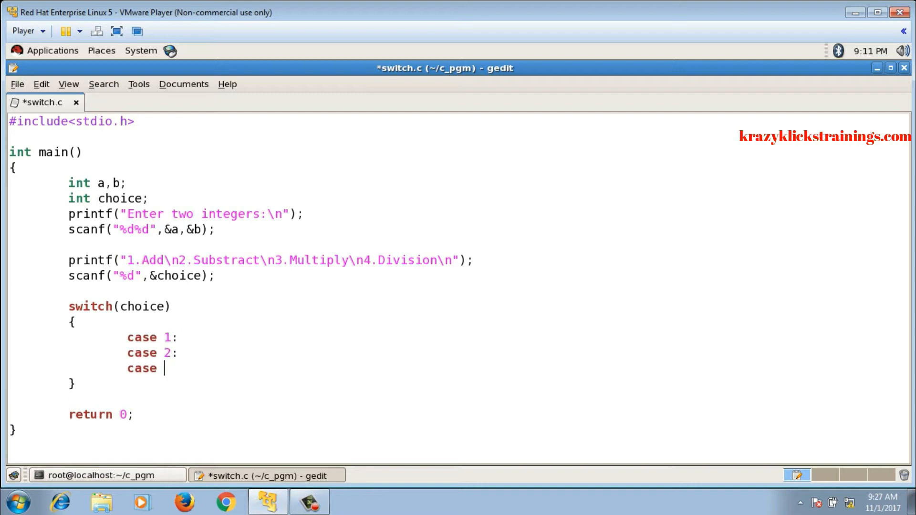
{"action": "type", "text": "3:"}
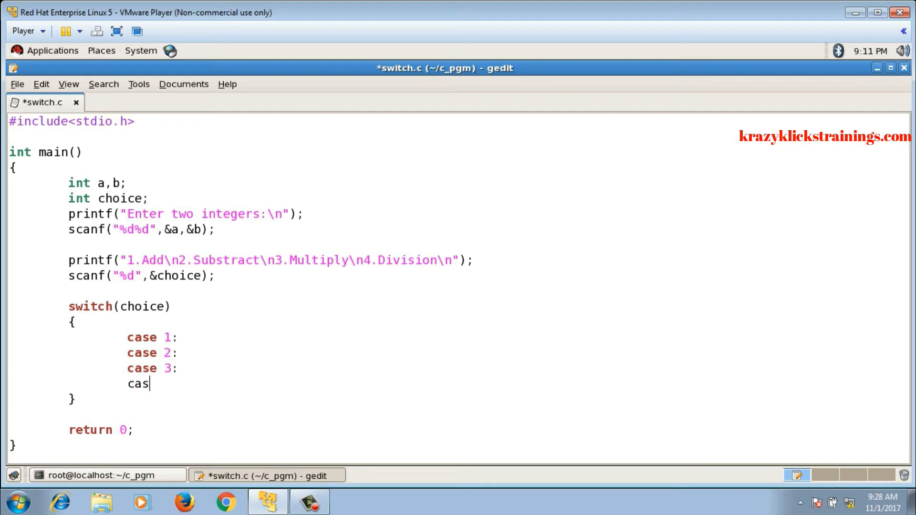
{"action": "type", "text": "e 4:"}
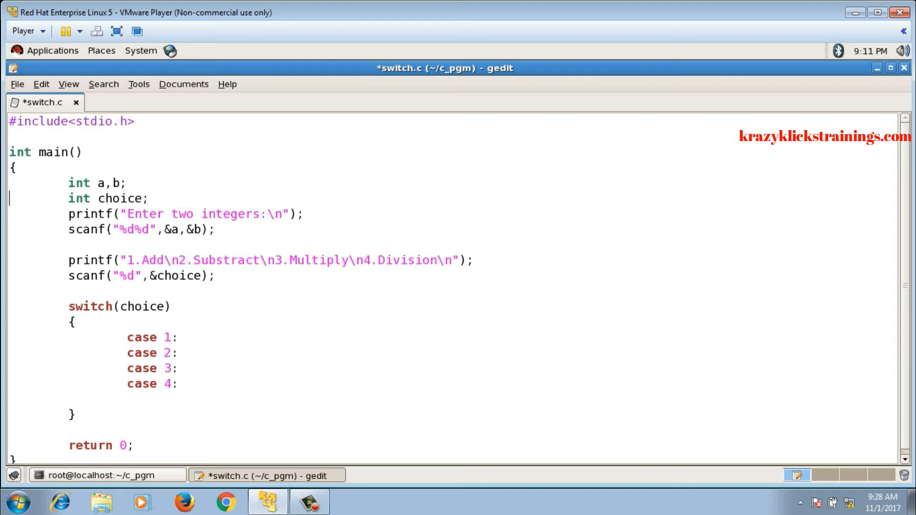
{"action": "type", "text": "float ans;"}
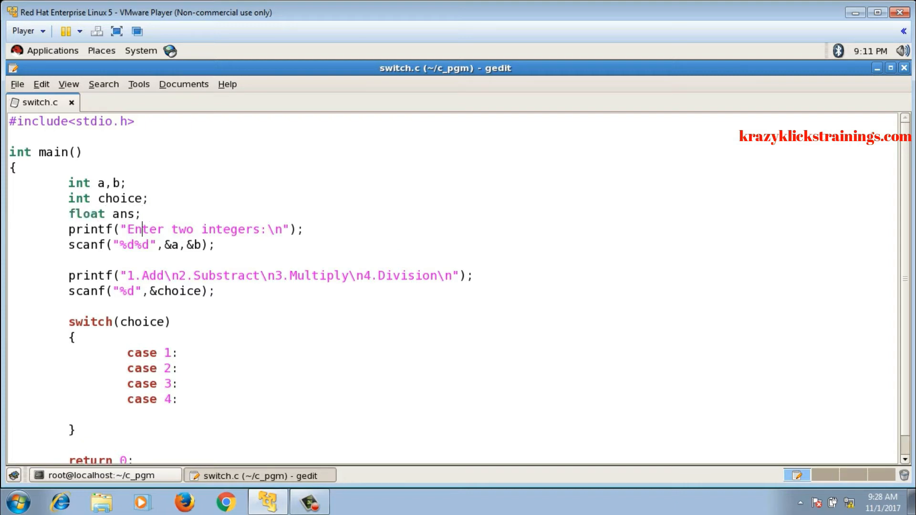
Step: Type ans=a+b; under case 1, copy it down, and change to -, *, (float)a/b
{"action": "key", "text": "Return"}
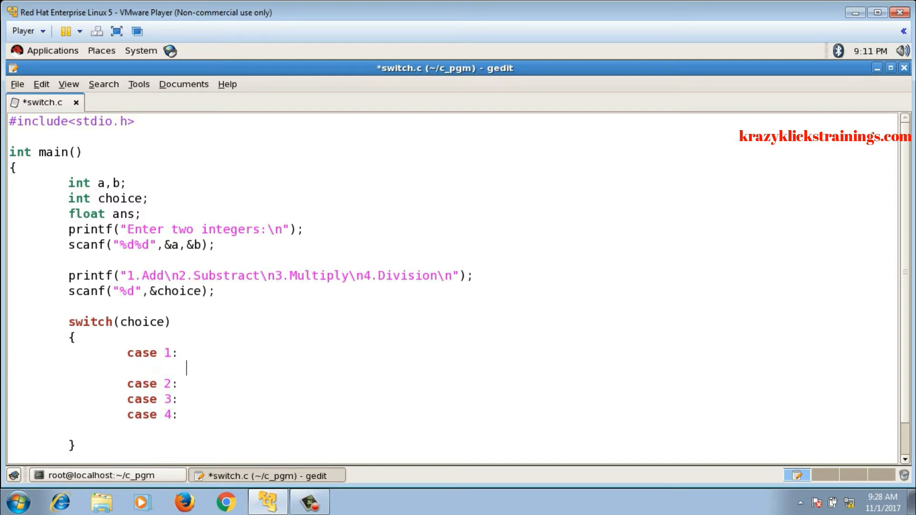
{"action": "type", "text": "ans=a+"}
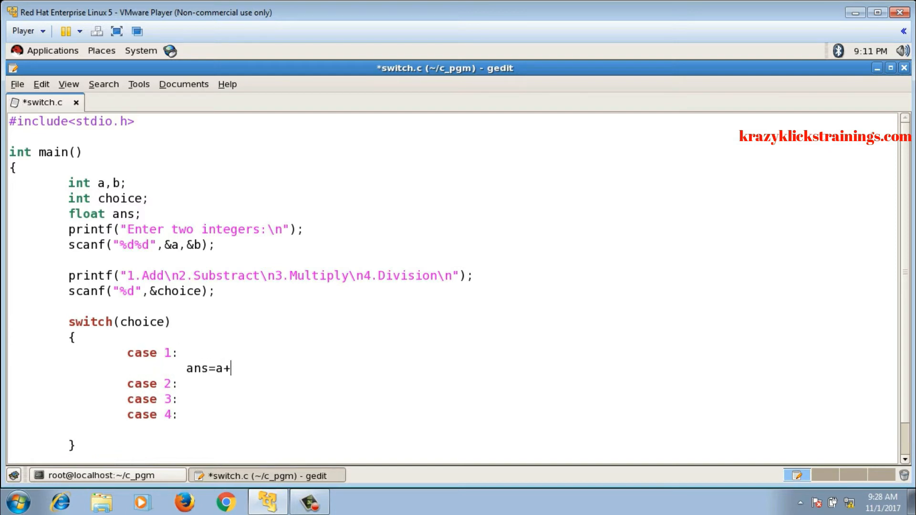
{"action": "type", "text": "b;"}
{"action": "type", "text": "break;"}
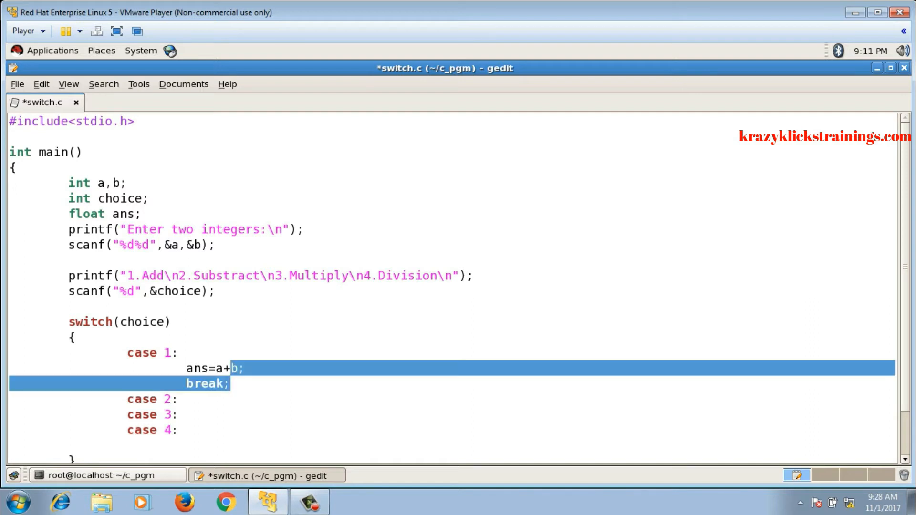
{"action": "left_click", "coordinate": [178, 399]}
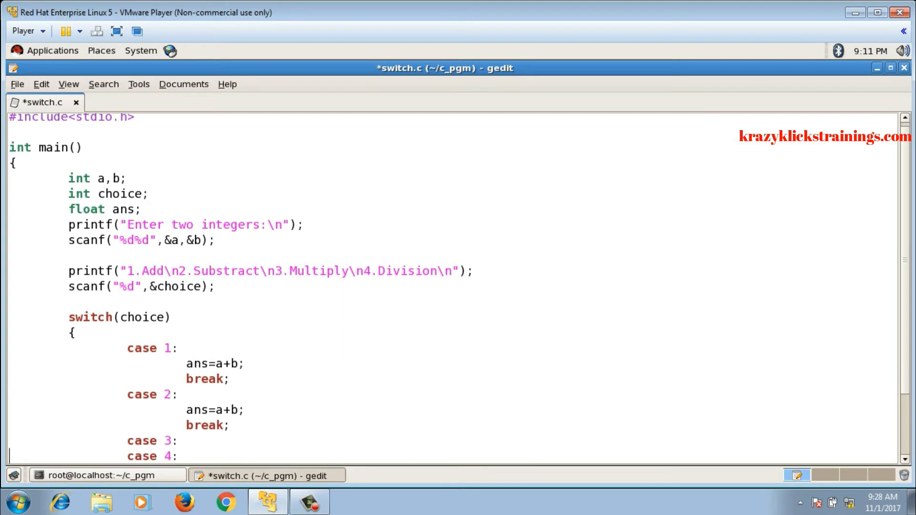
{"action": "scroll", "scroll_direction": "down", "scroll_amount": 3}
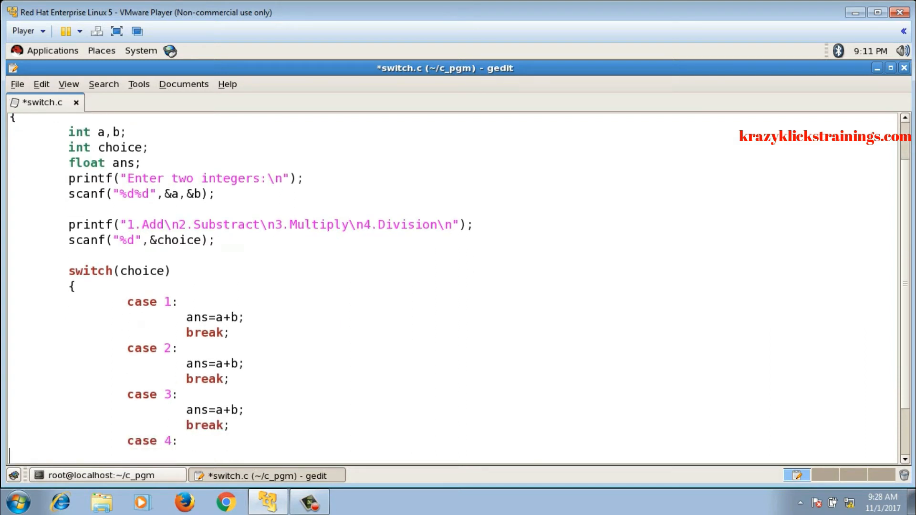
{"action": "scroll", "scroll_direction": "down", "scroll_amount": 3}
{"action": "type", "text": "-"}
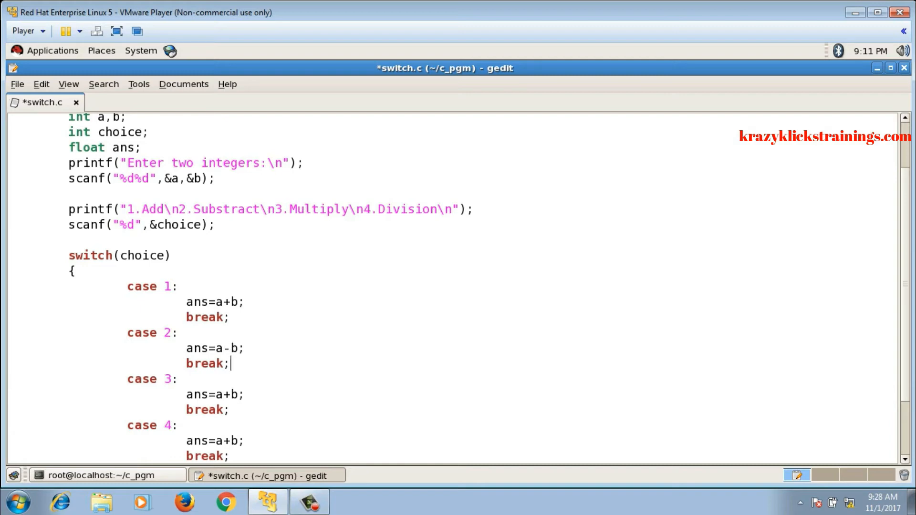
{"action": "type", "text": "*"}
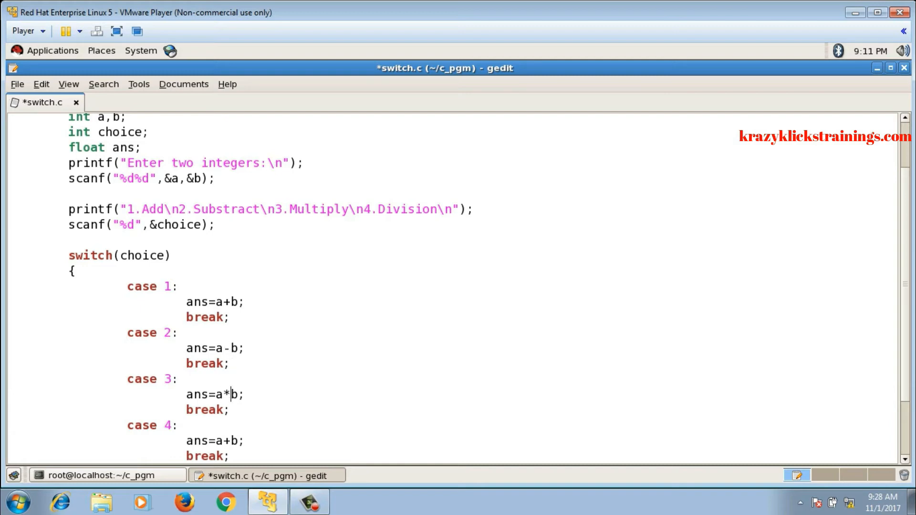
{"action": "type", "text": "/"}
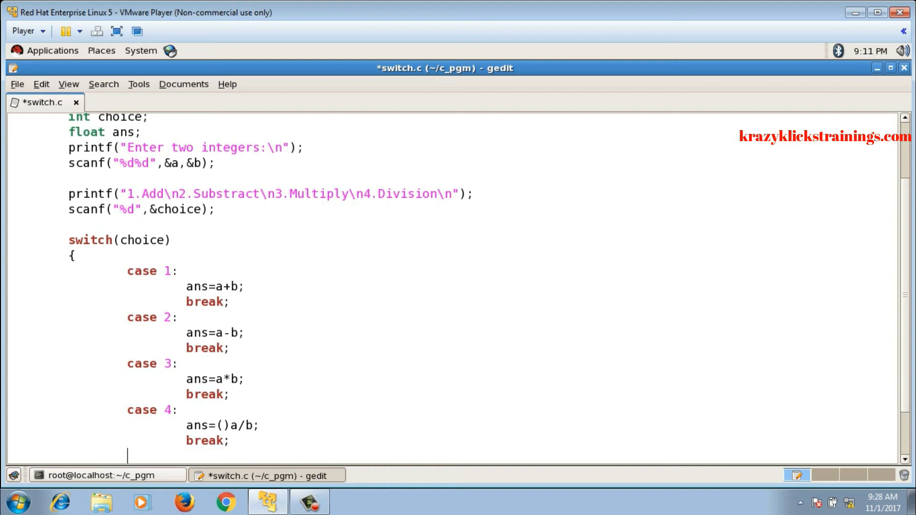
{"action": "type", "text": "float"}
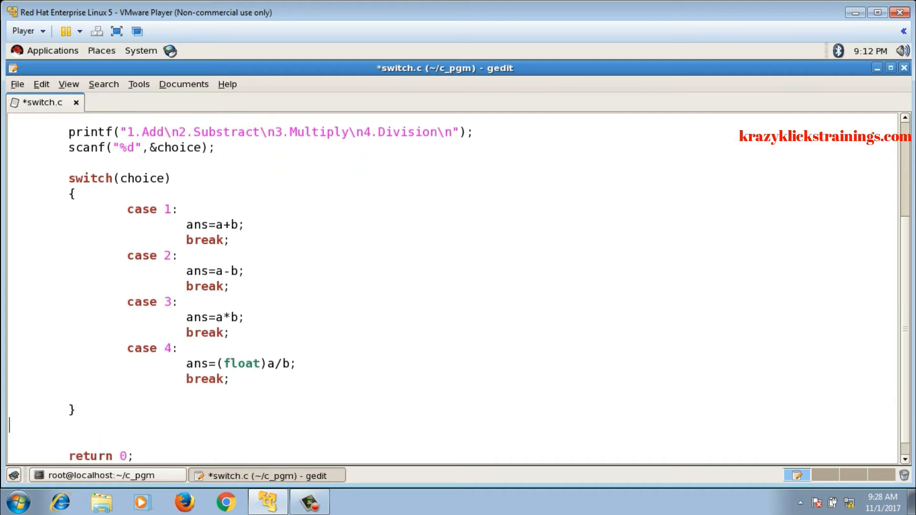
Step: Add printf("ans=%d\n",ans); after the switch
{"action": "type", "text": "printf()"}
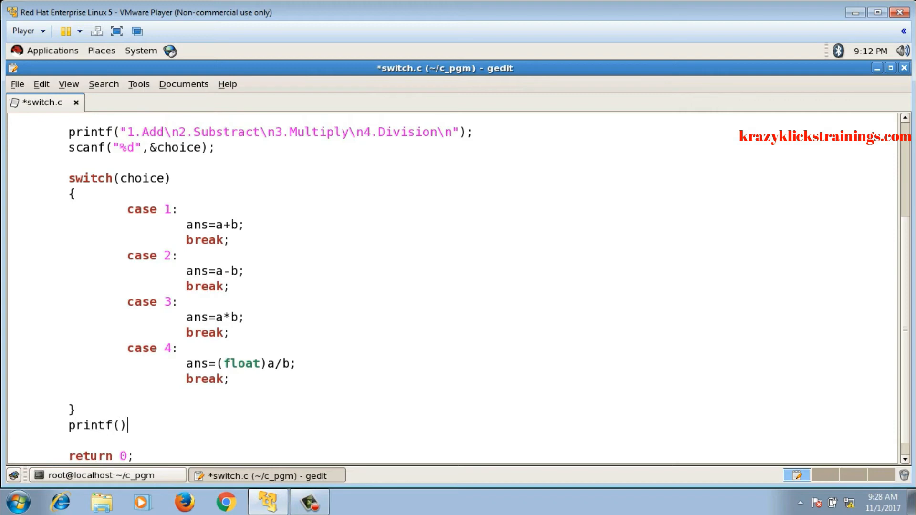
{"action": "type", "text": "\"\";"}
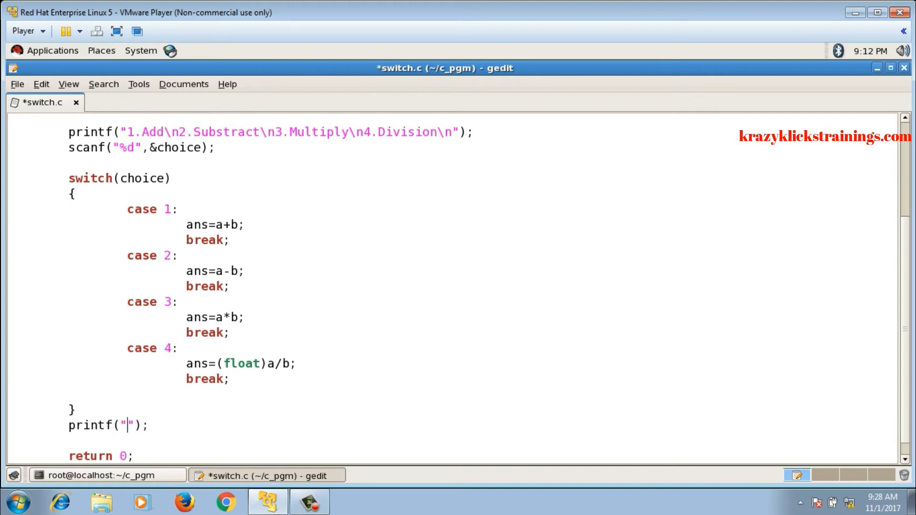
{"action": "type", "text": "ans="}
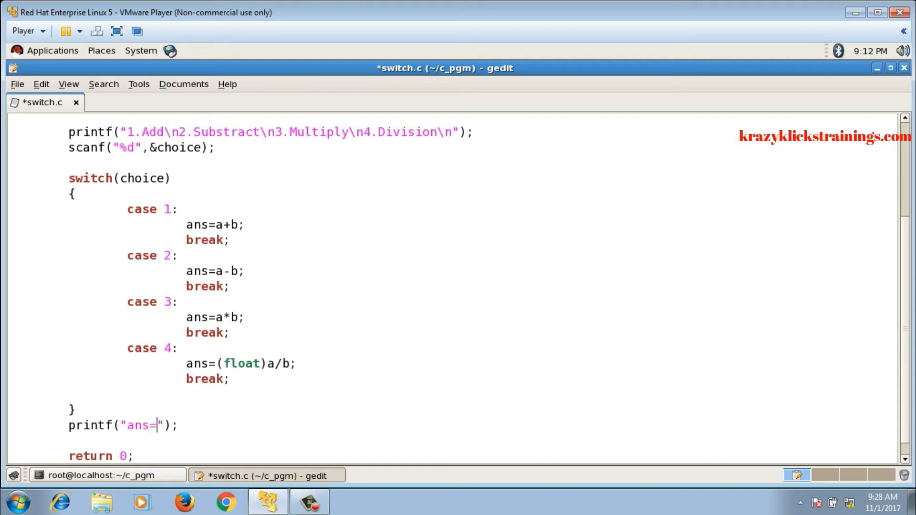
{"action": "type", "text": "%d\\n"}
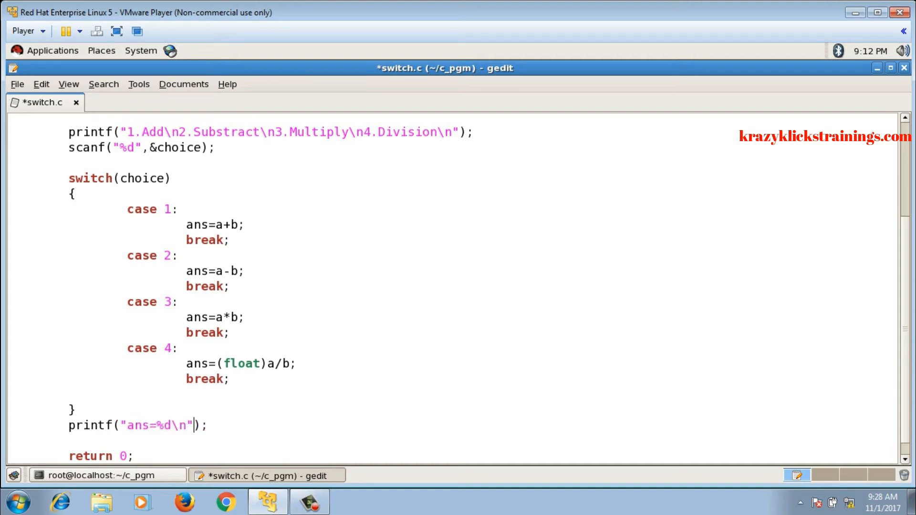
{"action": "type", "text": ",ans"}
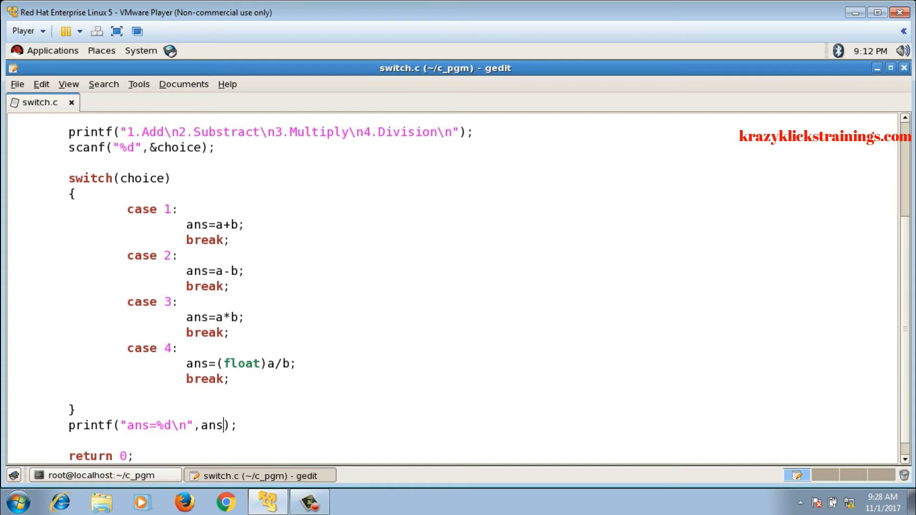
Step: Run the program with input 12, then change the ans format from %d to %f
{"action": "left_click", "coordinate": [104, 476]}
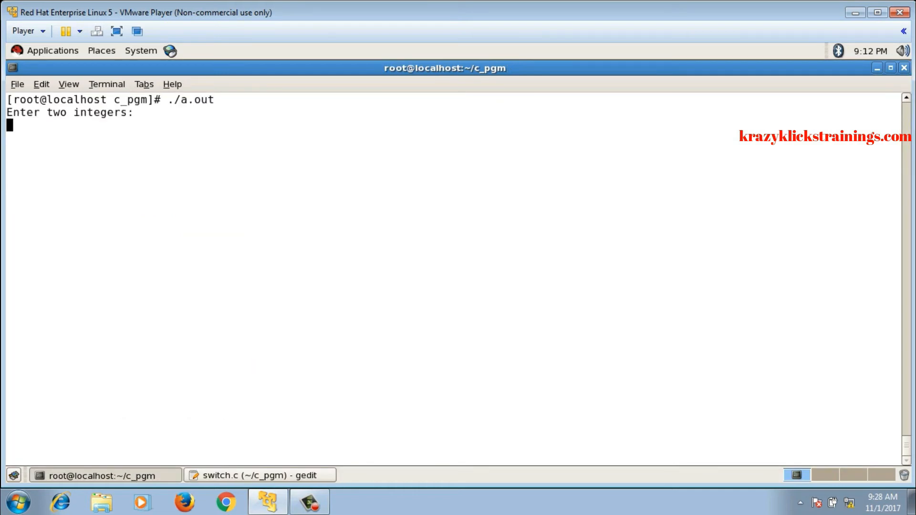
{"action": "type", "text": "12"}
{"action": "left_click", "coordinate": [453, 137]}
{"action": "type", "text": "24"}
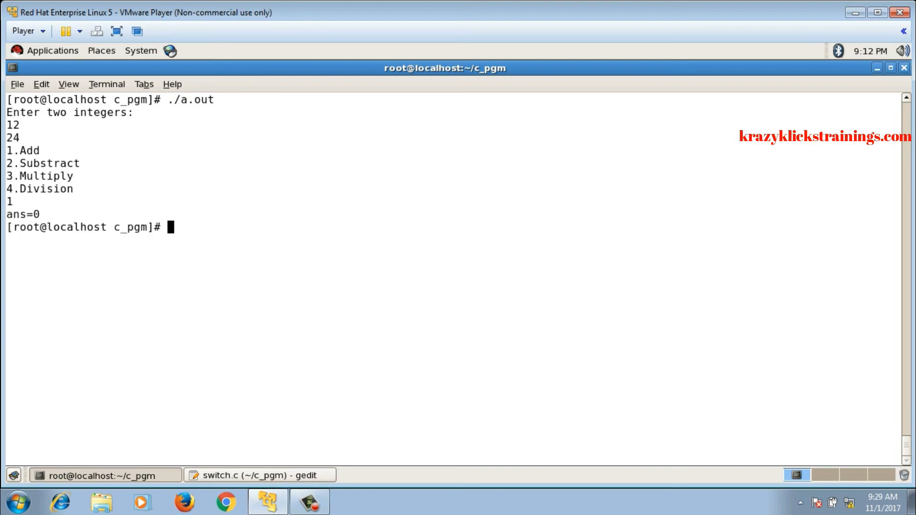
{"action": "left_click", "coordinate": [259, 475]}
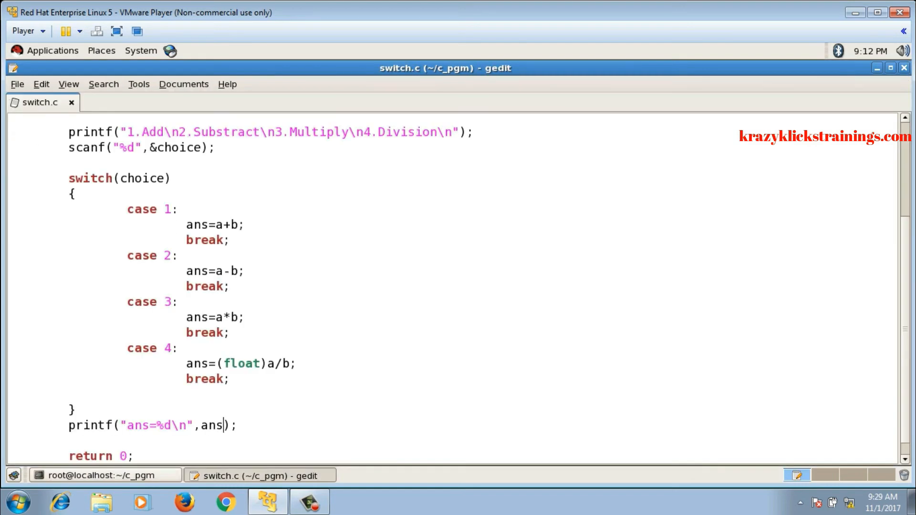
{"action": "type", "text": "f"}
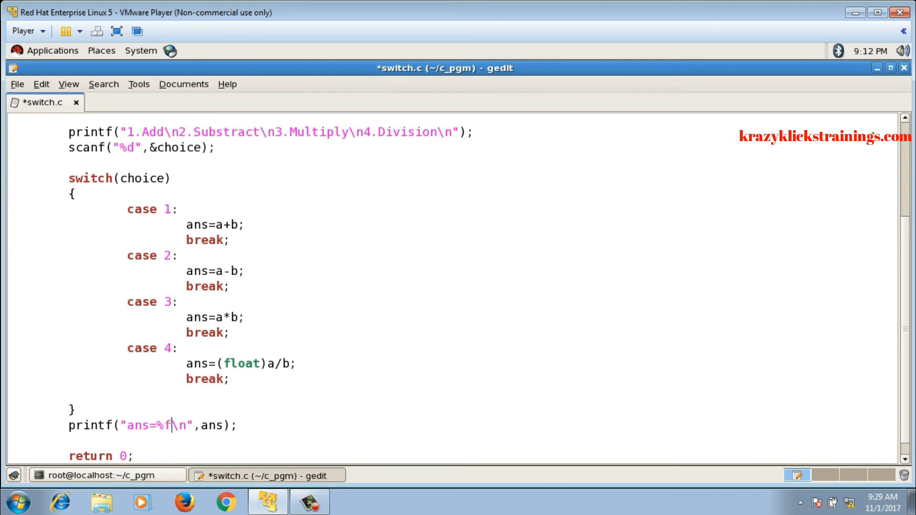
{"action": "left_click", "coordinate": [105, 475]}
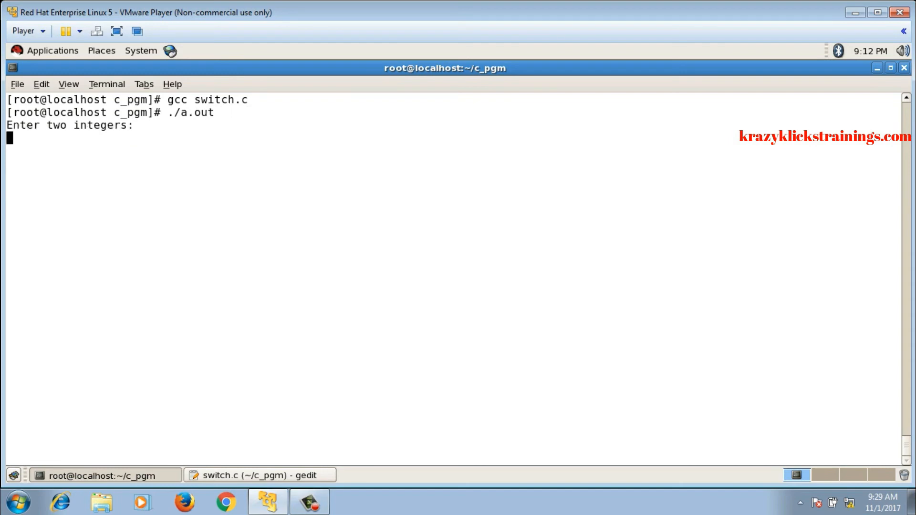
Step: Recompile with gcc switch.c, test 12+24 and 1/2, then return to the source in gedit
{"action": "type", "text": "12"}
{"action": "type", "text": "24"}
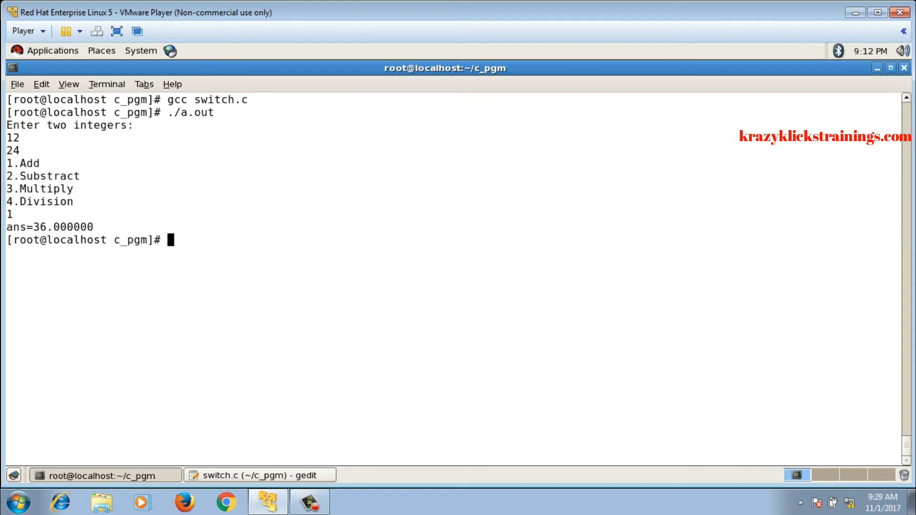
{"action": "type", "text": "gcc switch.c"}
{"action": "type", "text": "./a.out"}
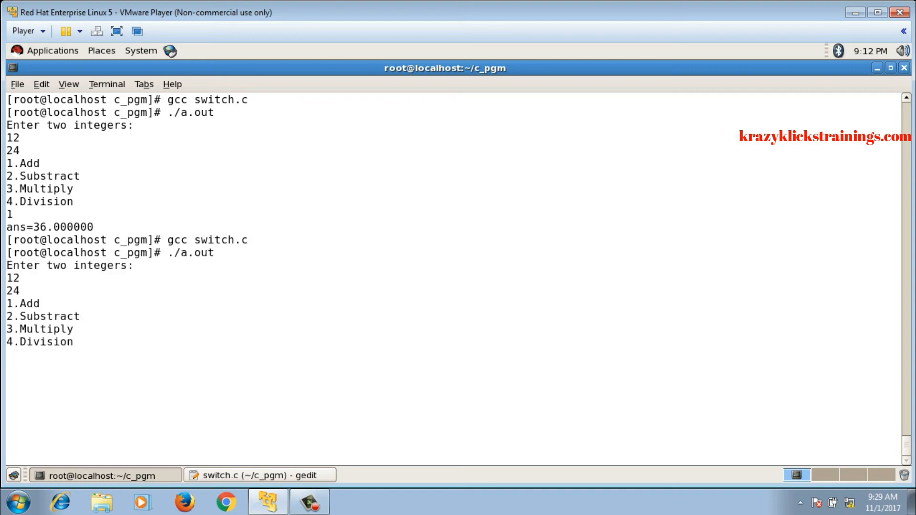
{"action": "type", "text": "3"}
{"action": "type", "text": "1"}
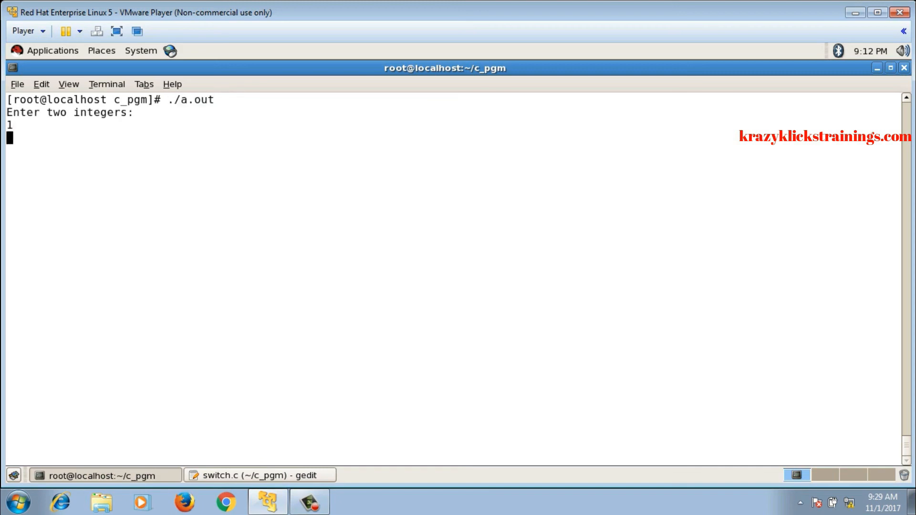
{"action": "type", "text": "2"}
{"action": "type", "text": "4"}
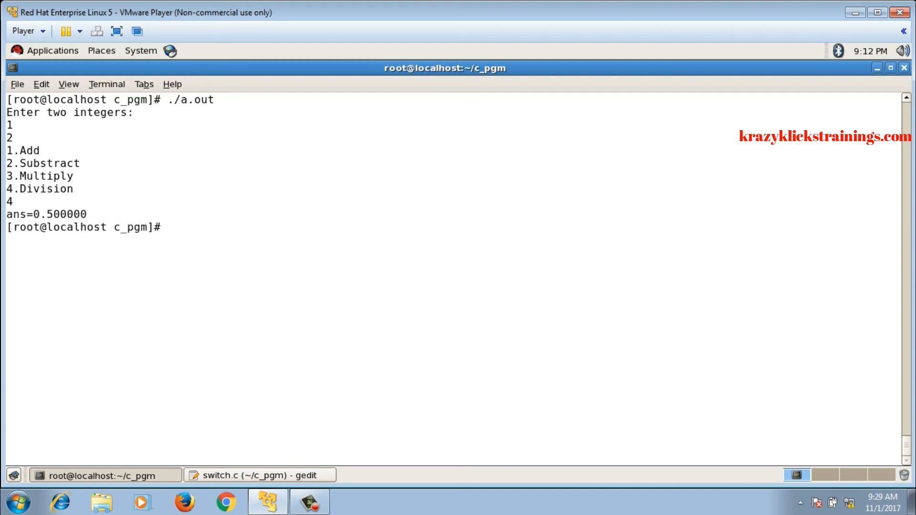
{"action": "left_click", "coordinate": [259, 476]}
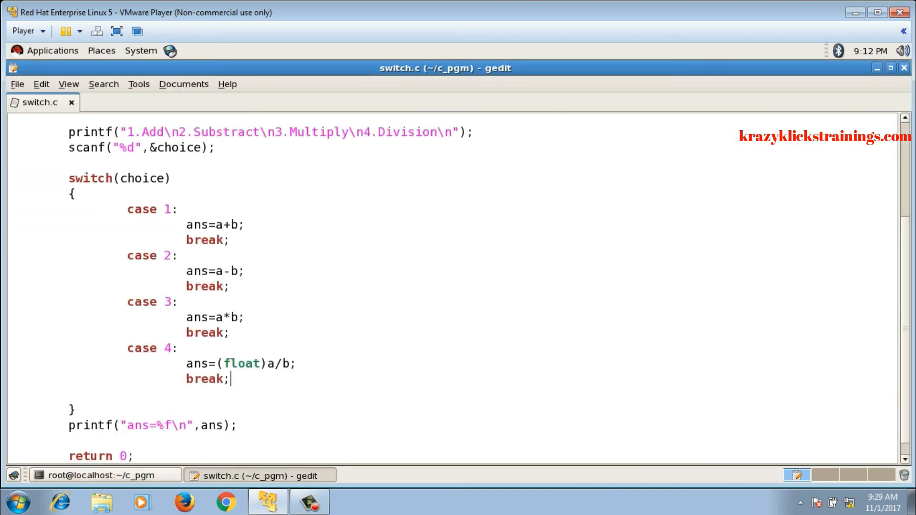
{"action": "scroll", "scroll_direction": "up", "scroll_amount": 3}
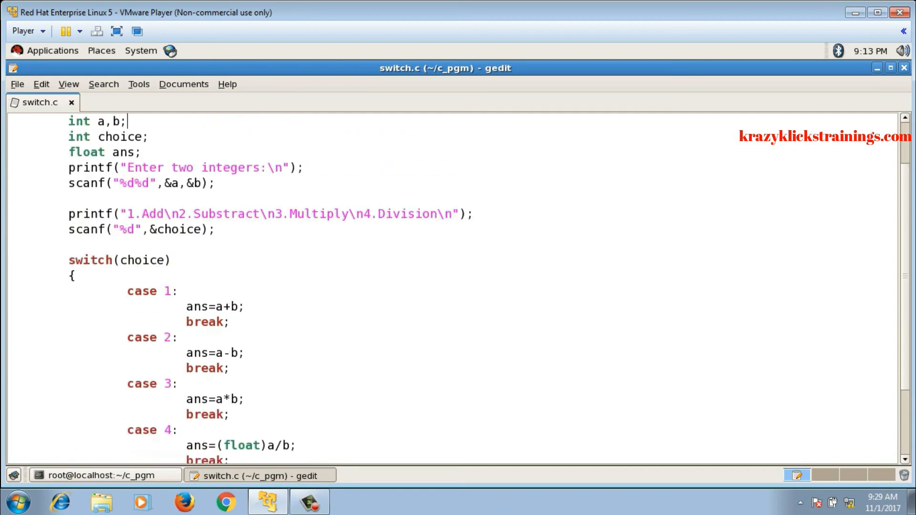
{"action": "scroll", "scroll_direction": "up", "scroll_amount": 3}
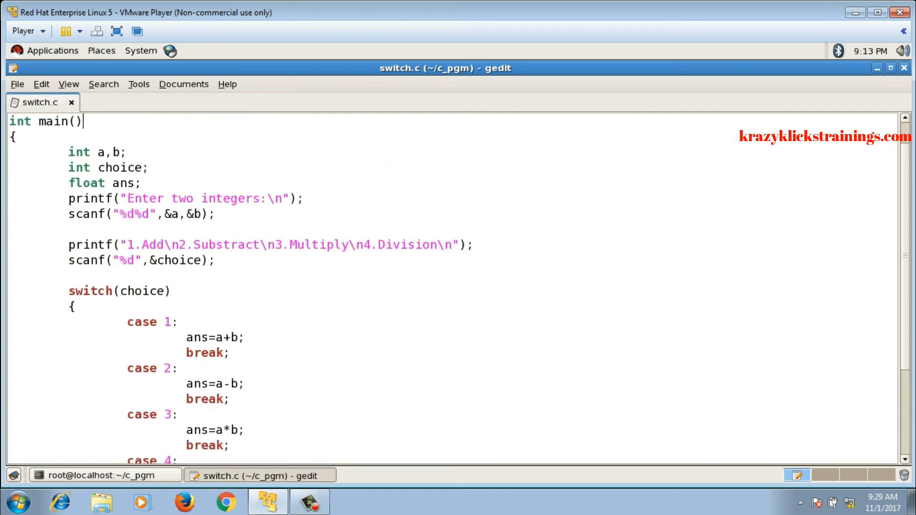